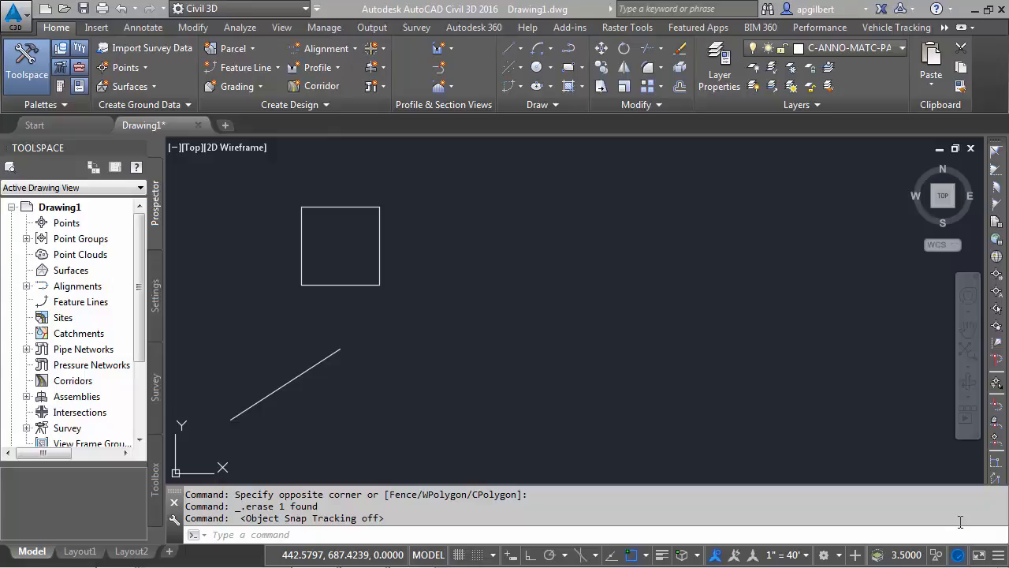
mouse_move(690, 245)
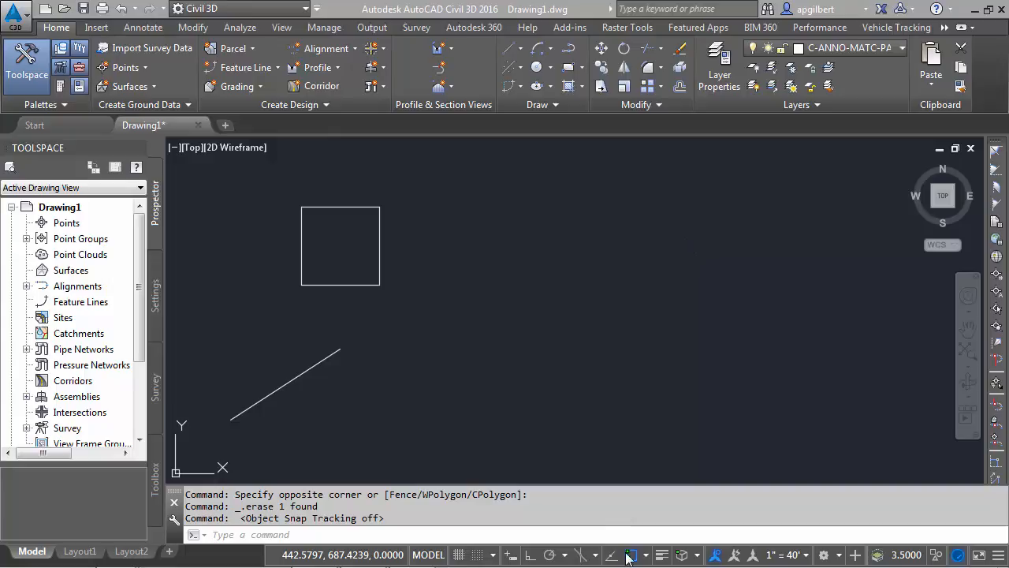
mouse_move(631, 555)
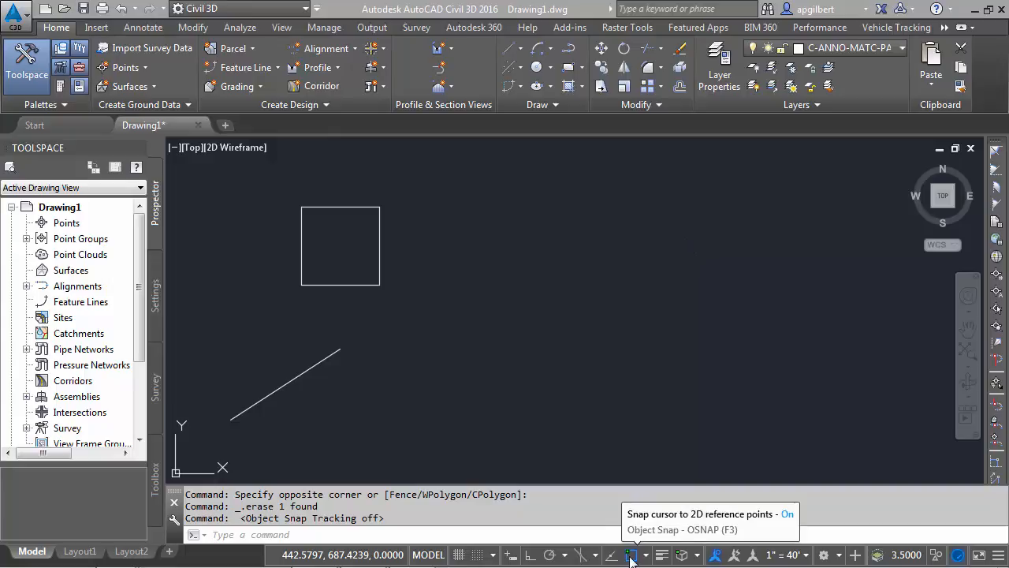
mouse_move(599, 303)
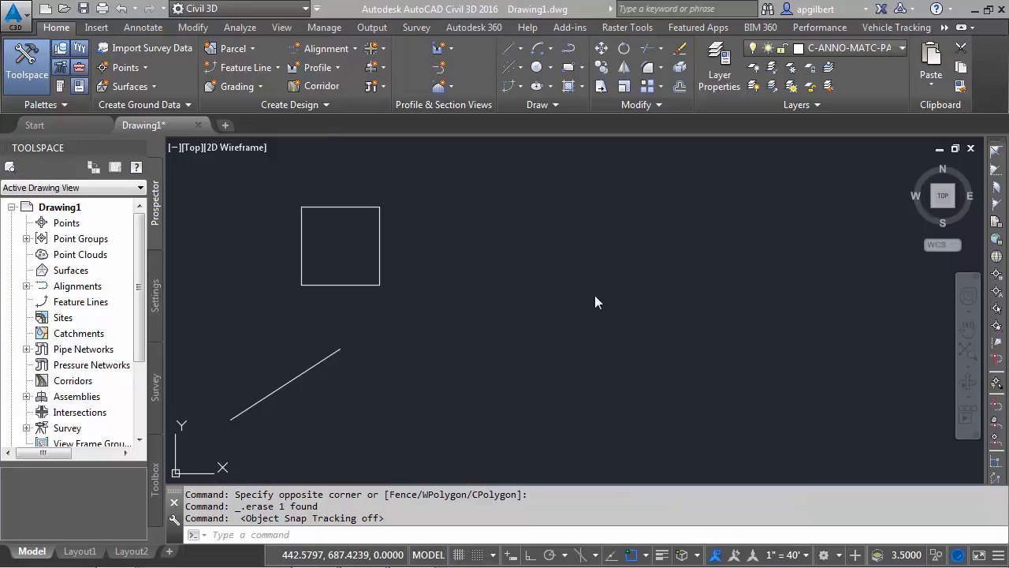
mouse_move(612, 555)
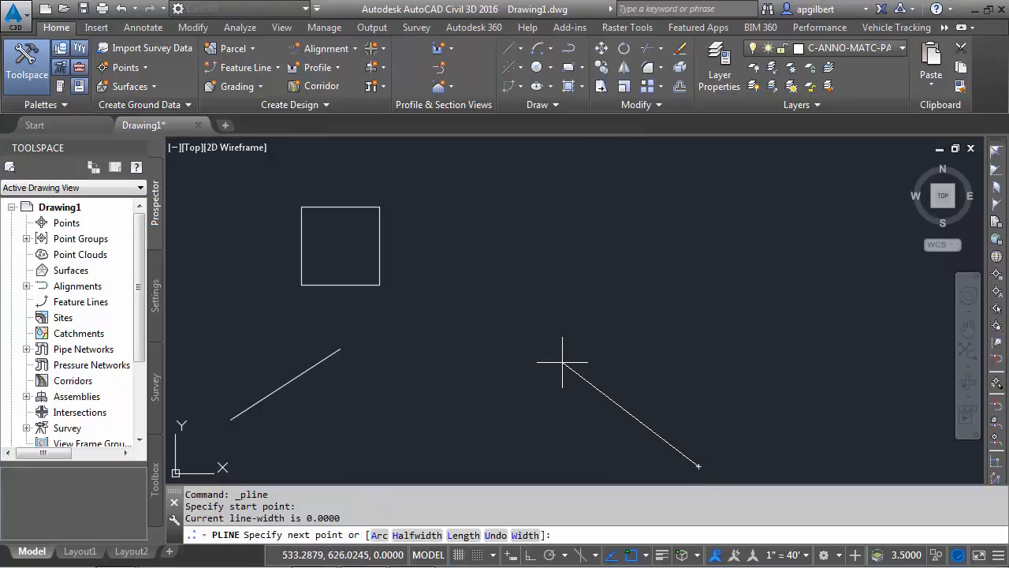
Pick the polyline's start point at lower right and its second vertex toward the centre.
click(561, 366)
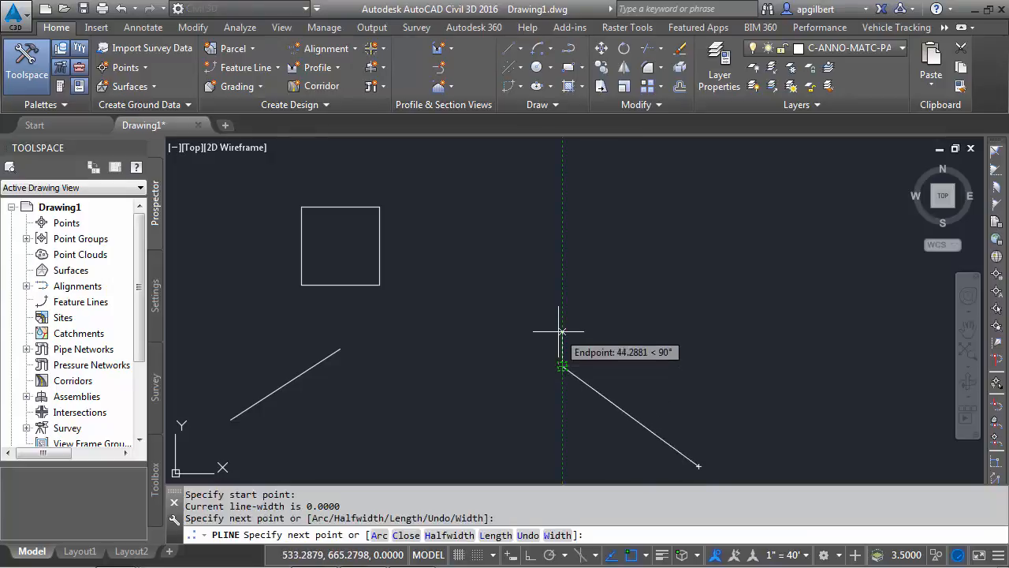
mouse_move(505, 334)
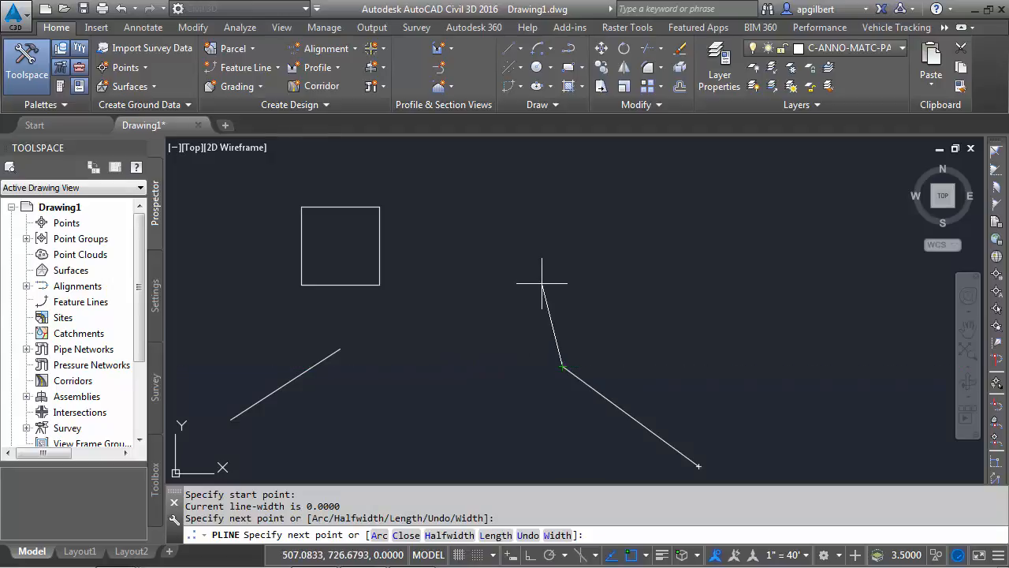
mouse_move(741, 366)
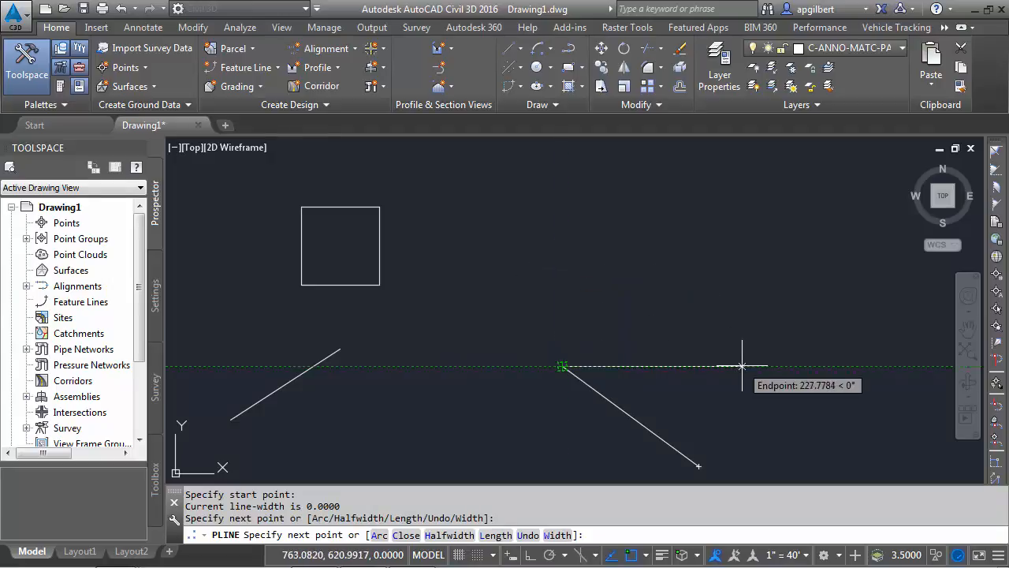
mouse_move(561, 434)
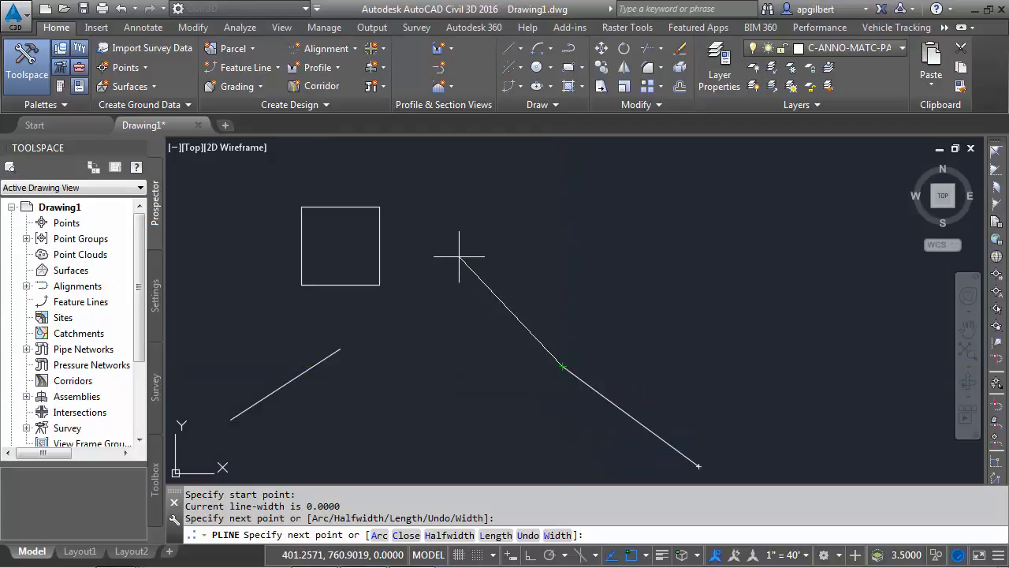
click(801, 331)
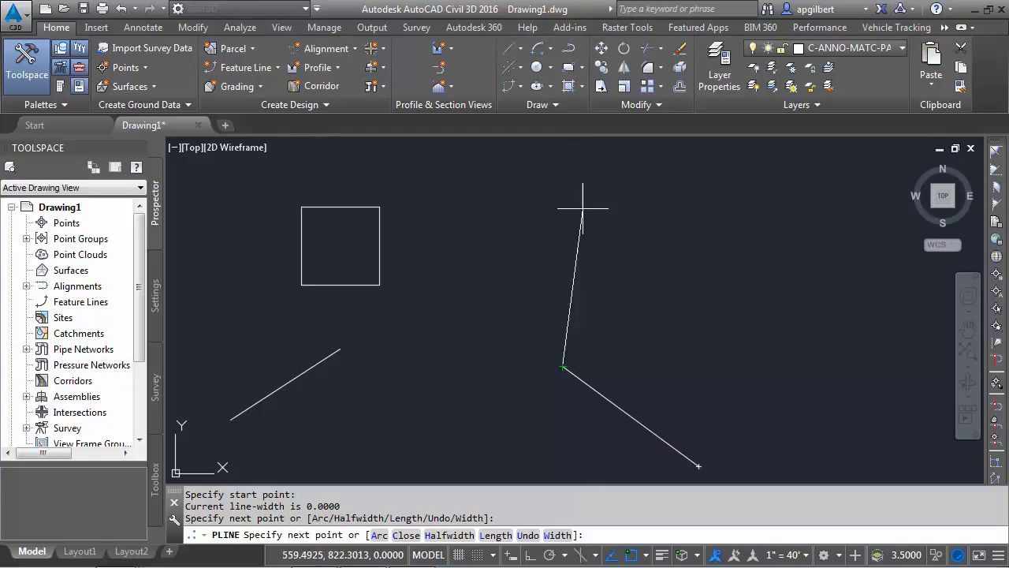
mouse_move(451, 213)
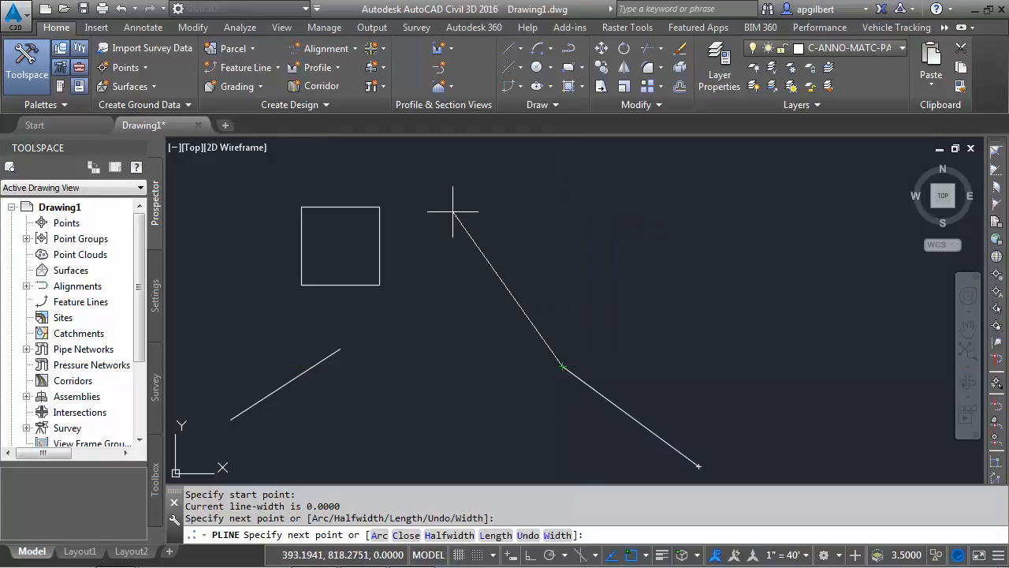
mouse_move(467, 334)
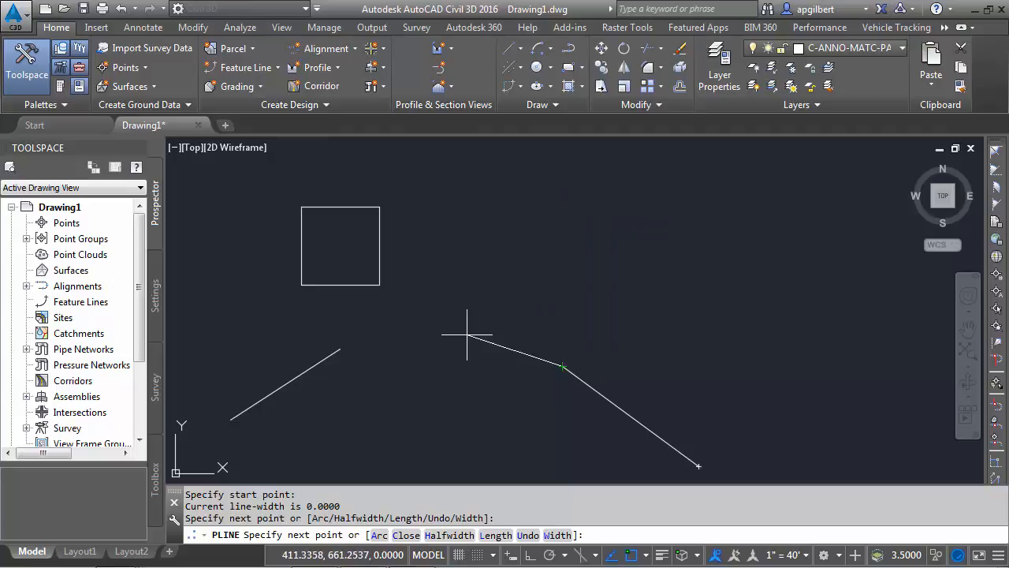
mouse_move(460, 365)
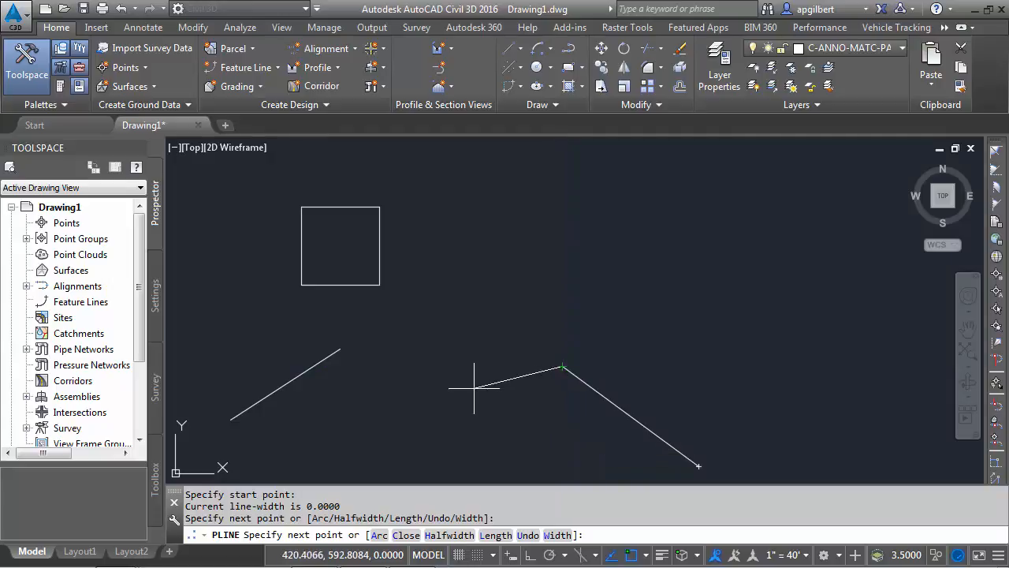
mouse_move(454, 366)
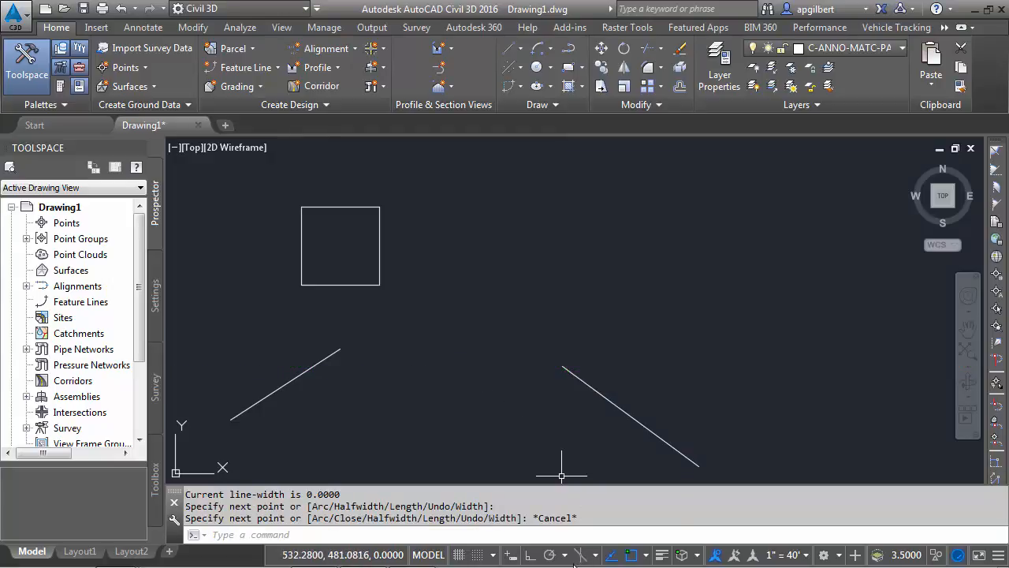
mouse_move(554, 555)
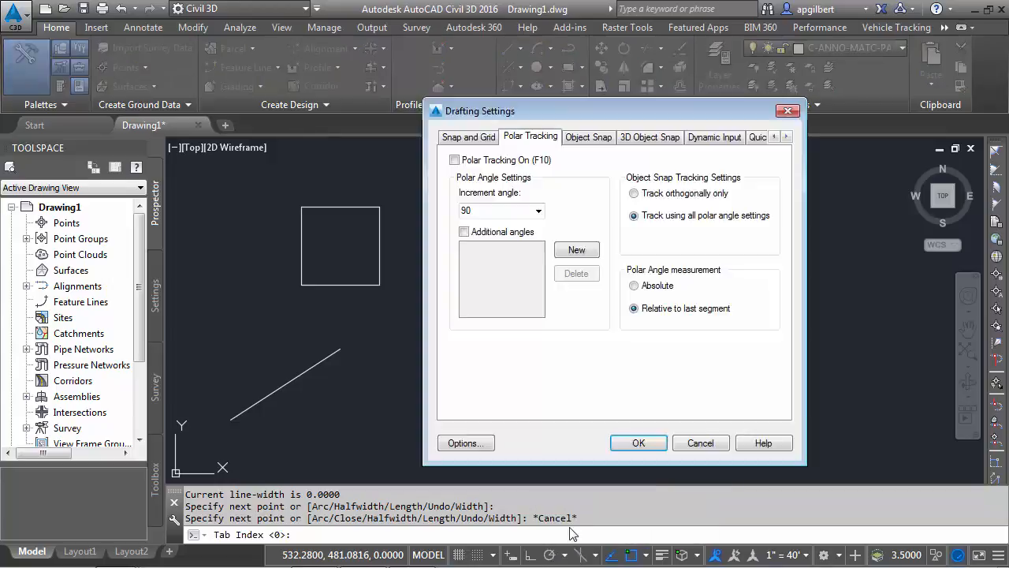
mouse_move(530, 177)
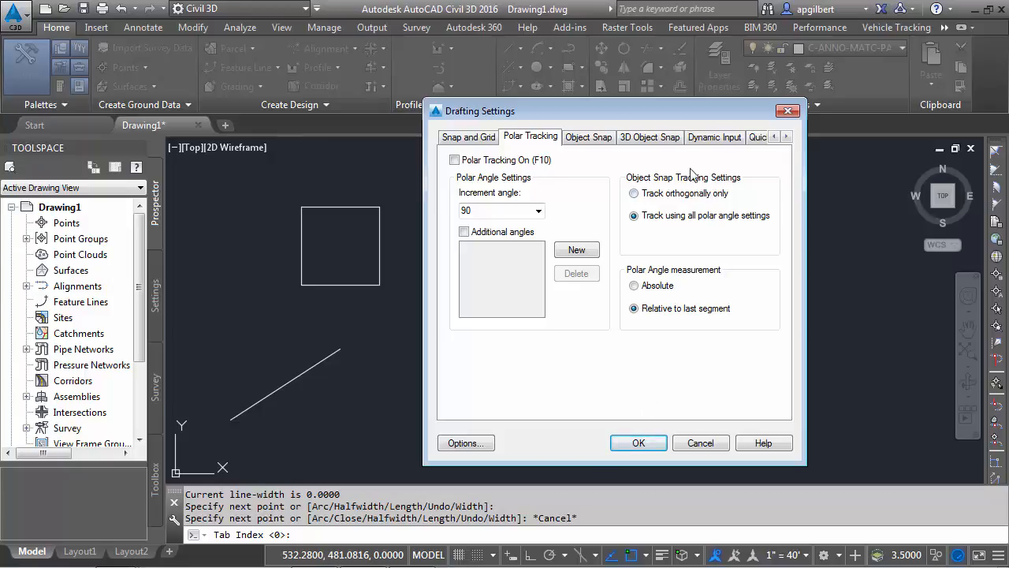
mouse_move(705, 195)
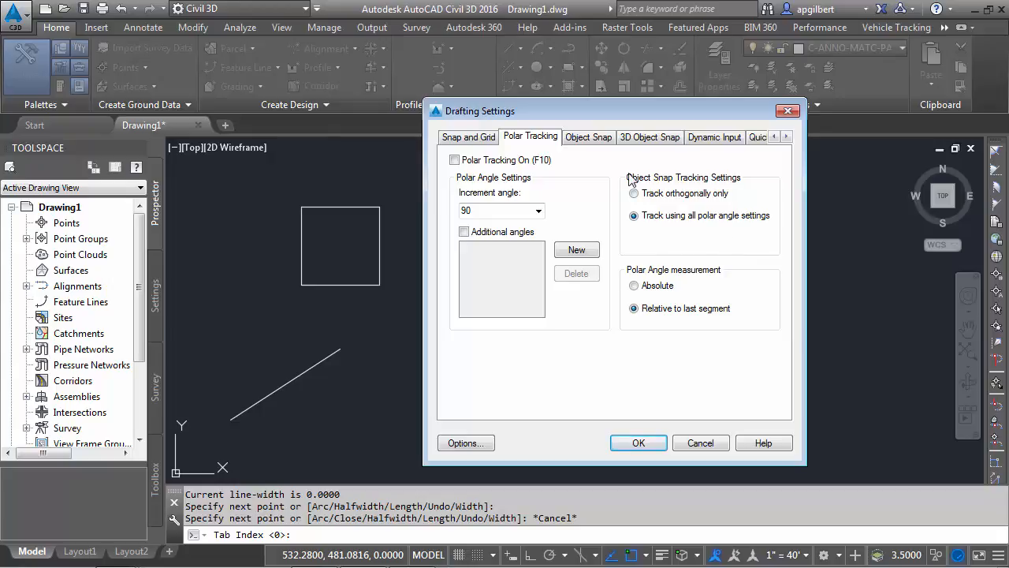
mouse_move(757, 246)
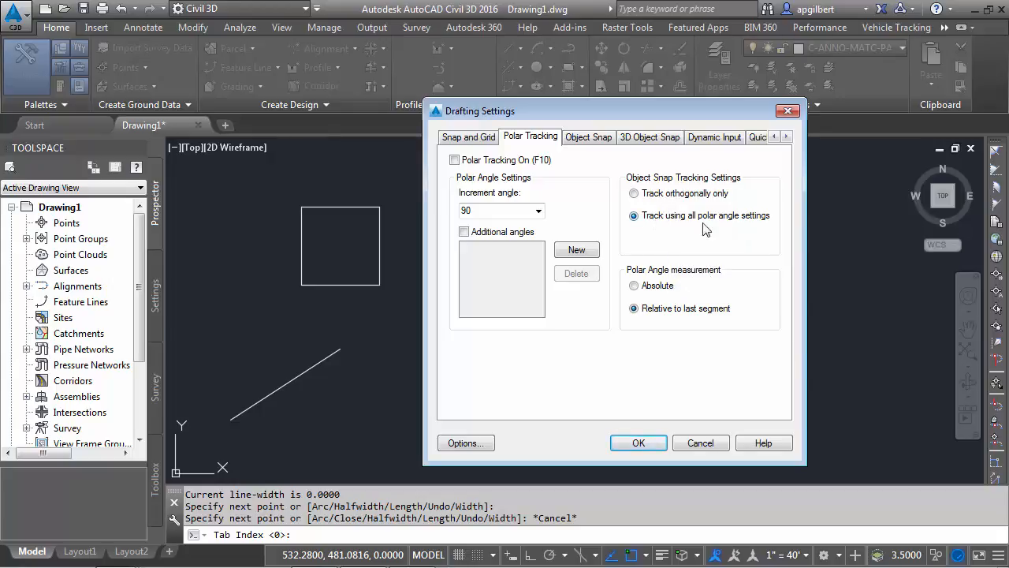
mouse_move(728, 223)
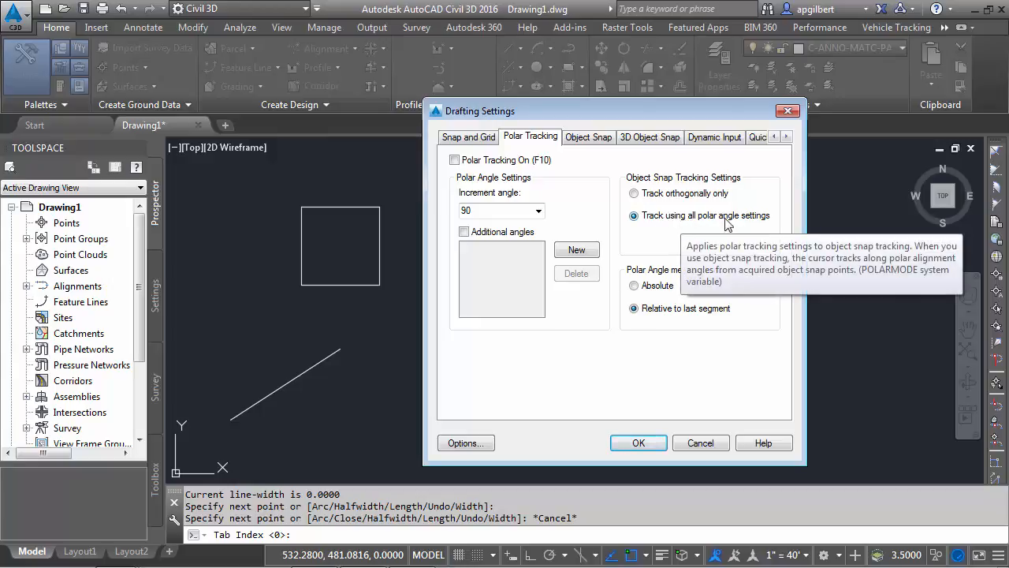
mouse_move(671, 199)
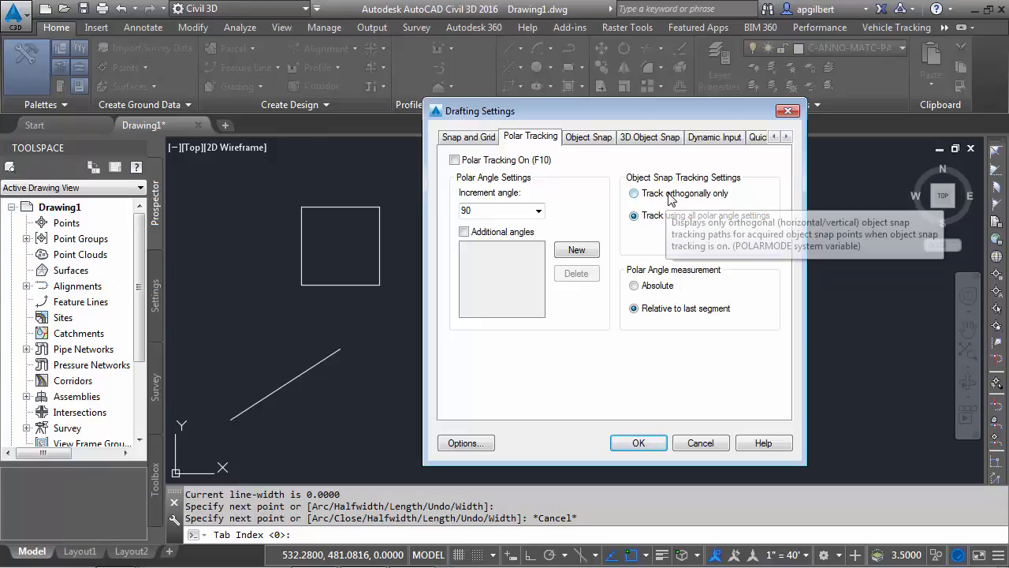
Set polar tracking to a 45° increment, tracking along all polar angles, and apply it.
click(632, 192)
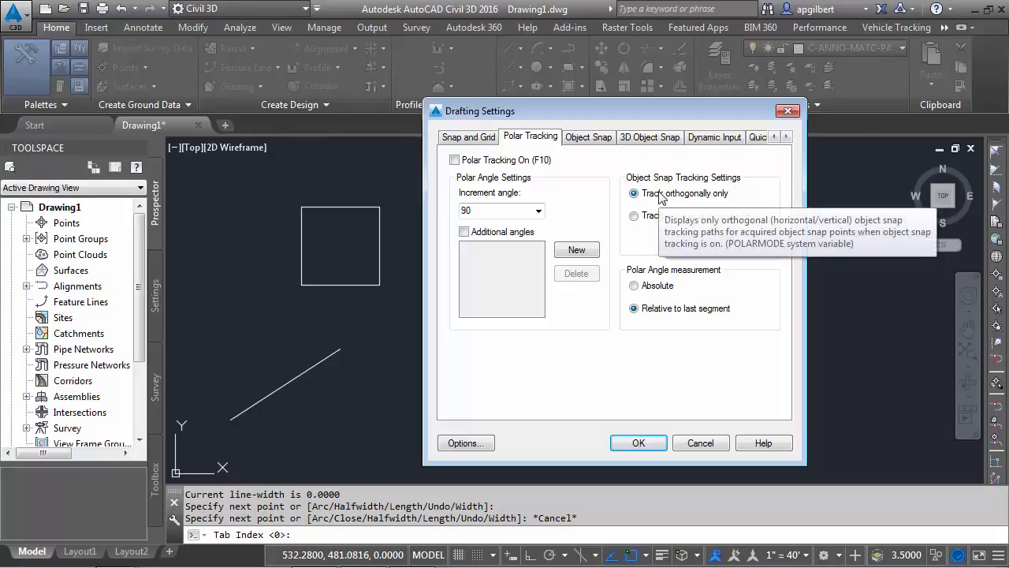
mouse_move(656, 214)
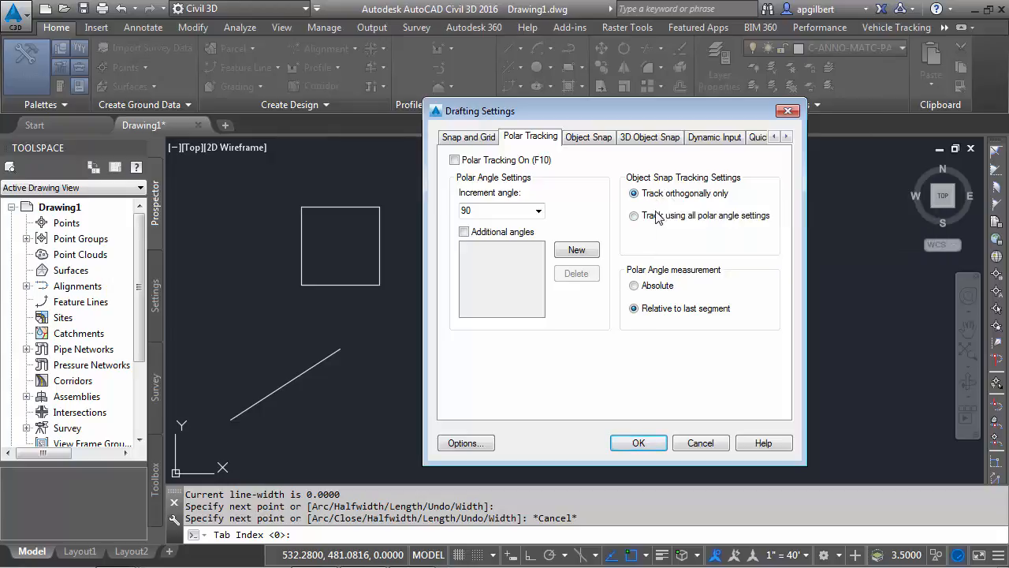
click(633, 215)
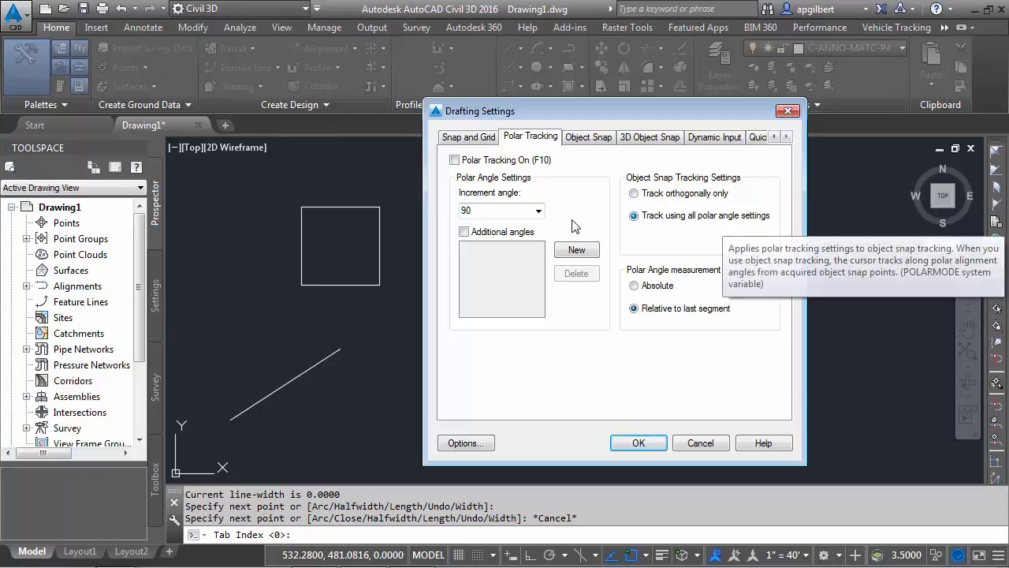
click(540, 212)
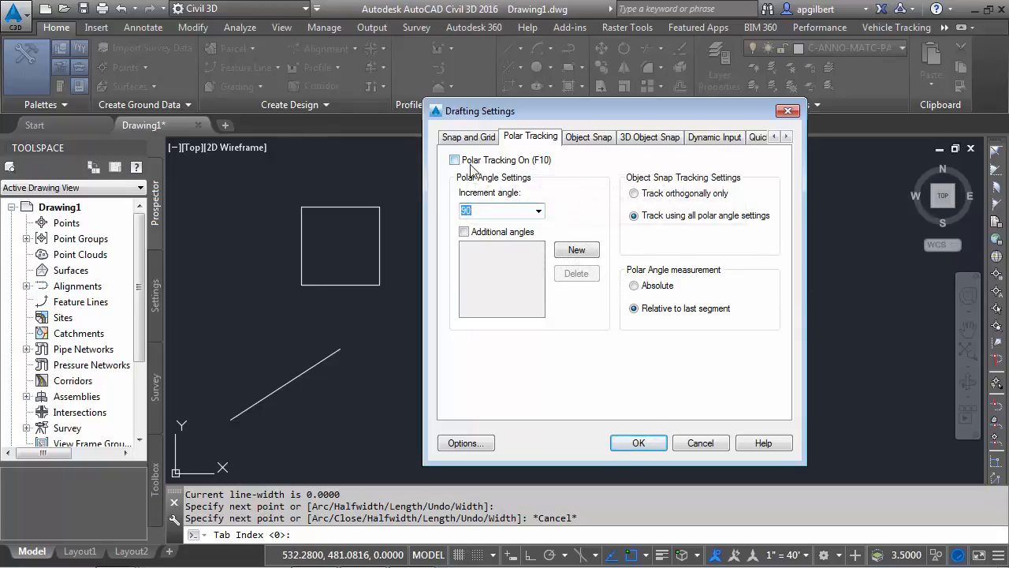
click(537, 209)
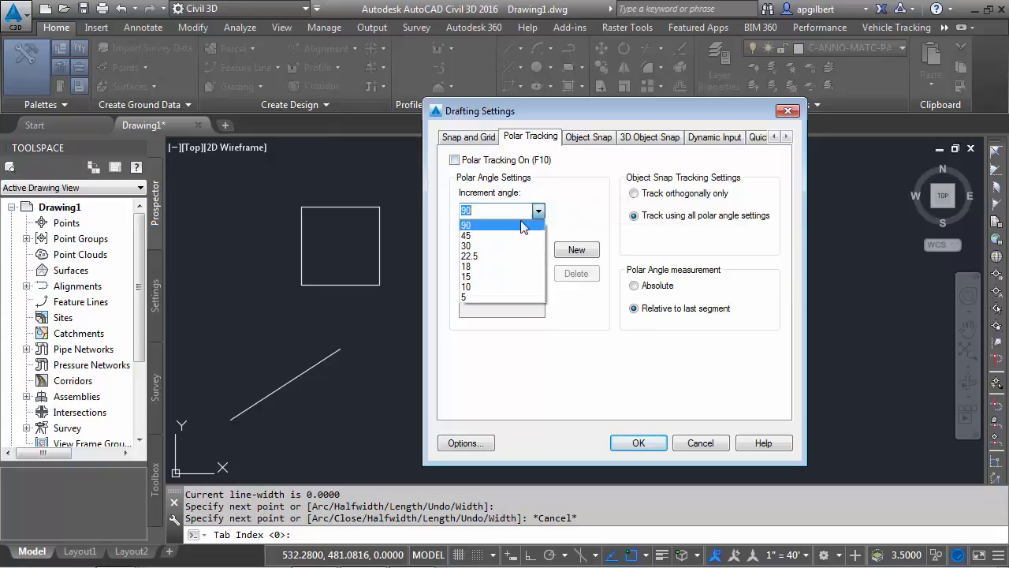
click(478, 235)
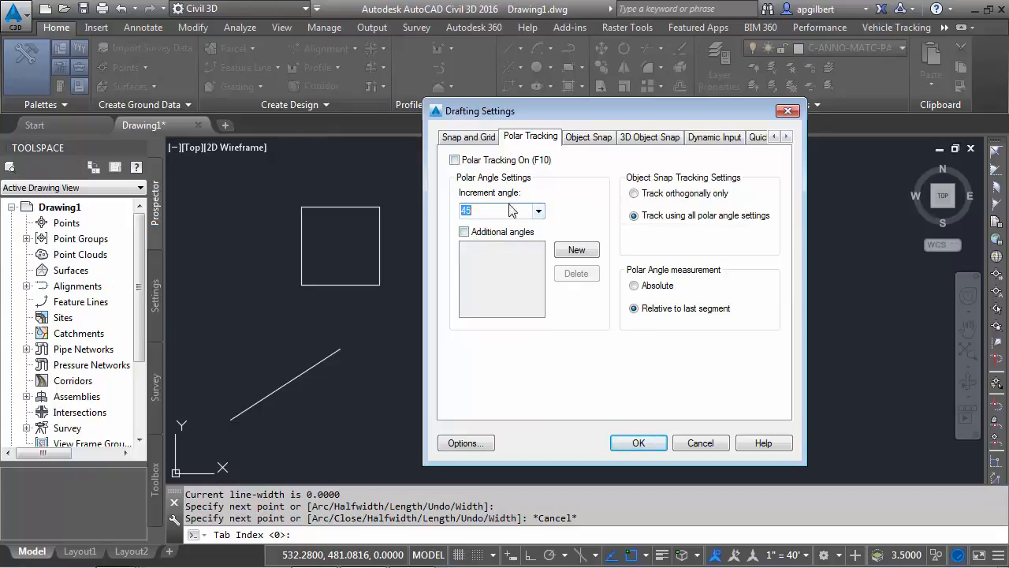
mouse_move(562, 191)
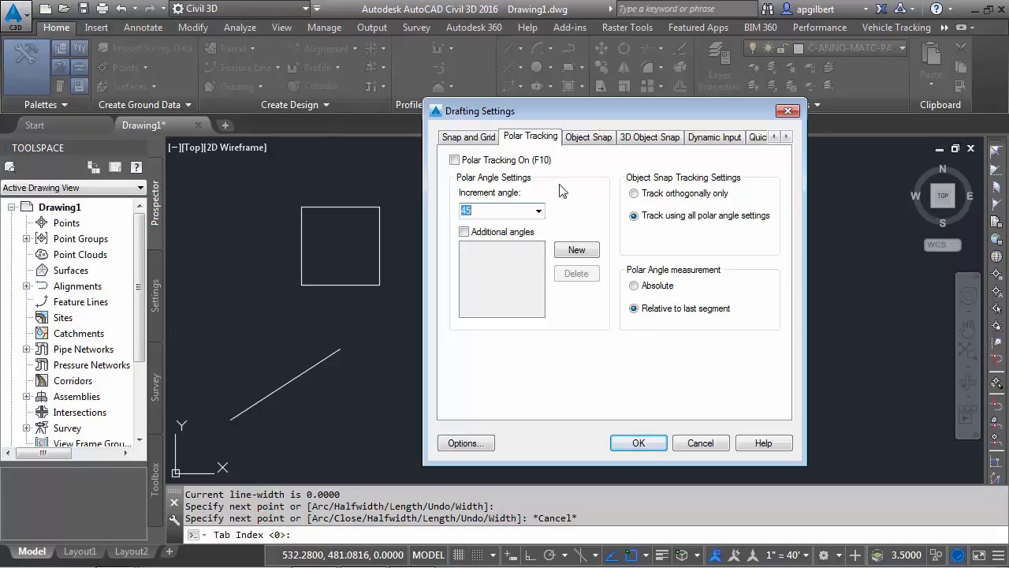
mouse_move(639, 441)
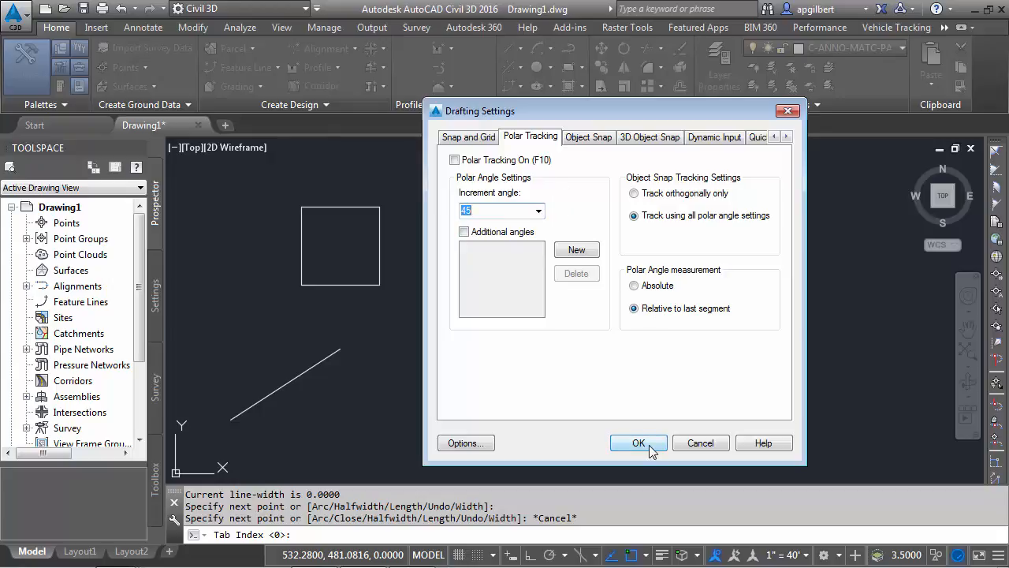
click(639, 443)
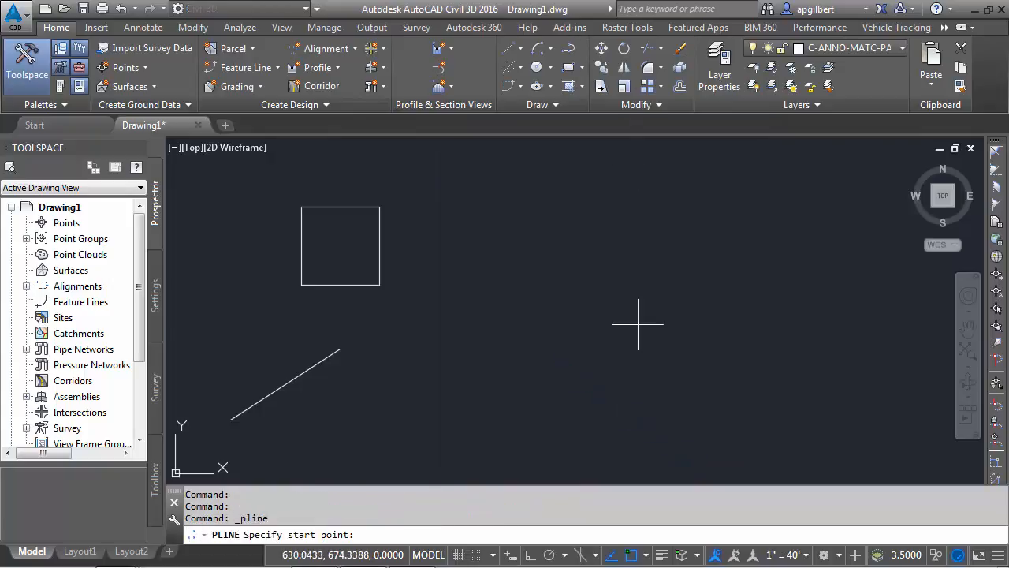
click(525, 334)
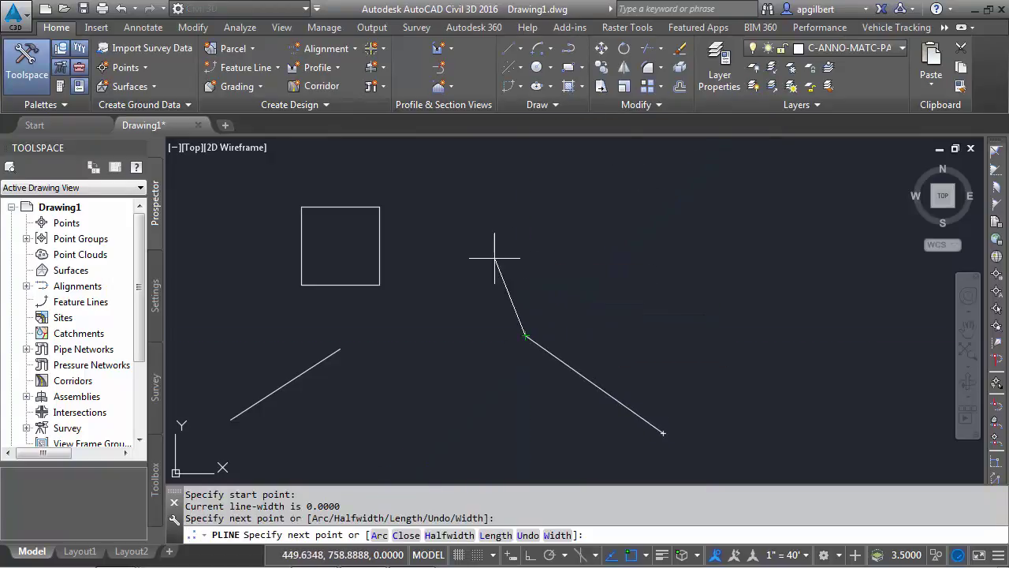
mouse_move(444, 334)
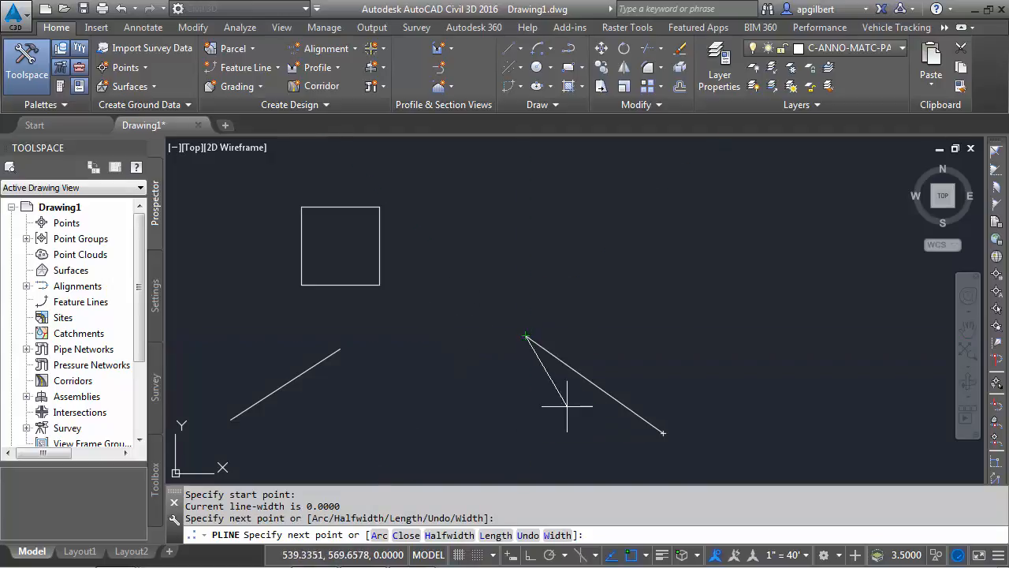
mouse_move(643, 297)
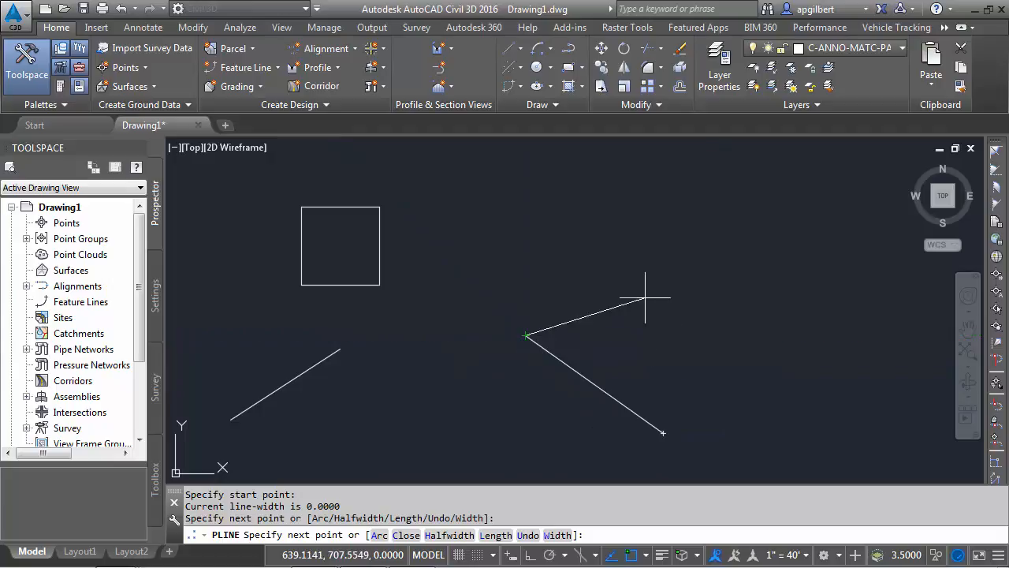
mouse_move(598, 259)
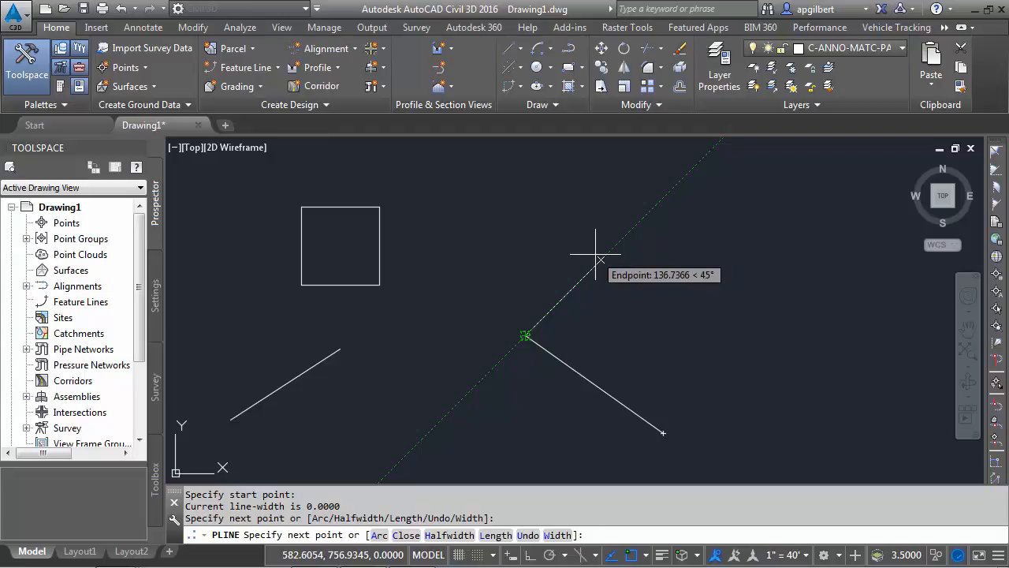
click(600, 258)
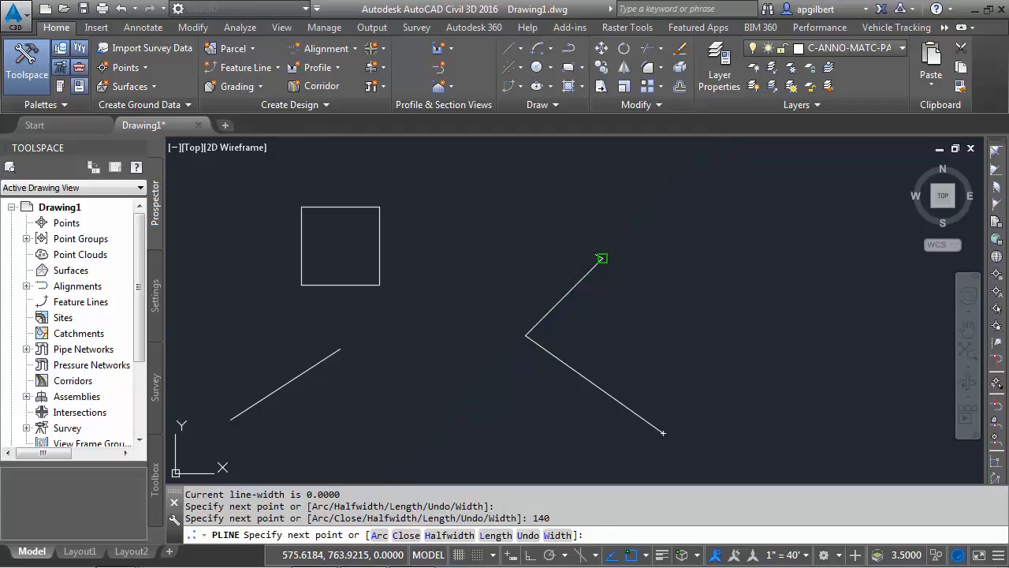
key(Escape)
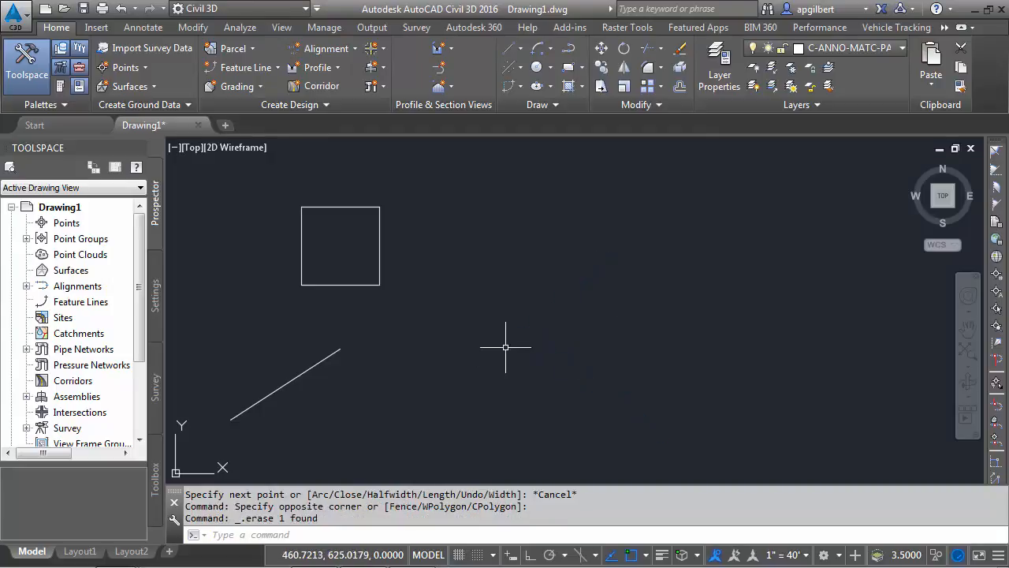
mouse_move(587, 474)
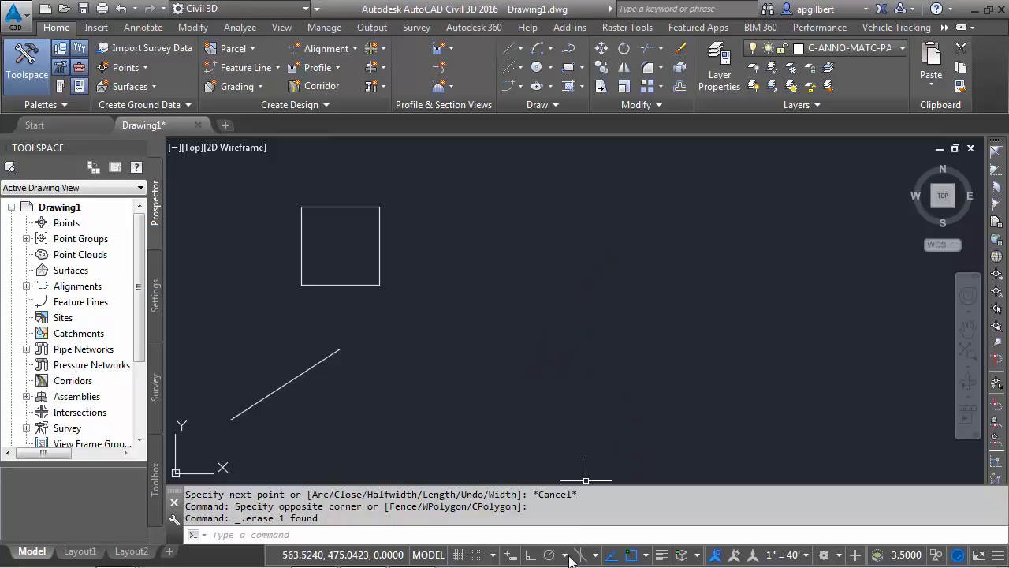
Switch polar angle measurement to relative to the last segment and apply it.
click(587, 555)
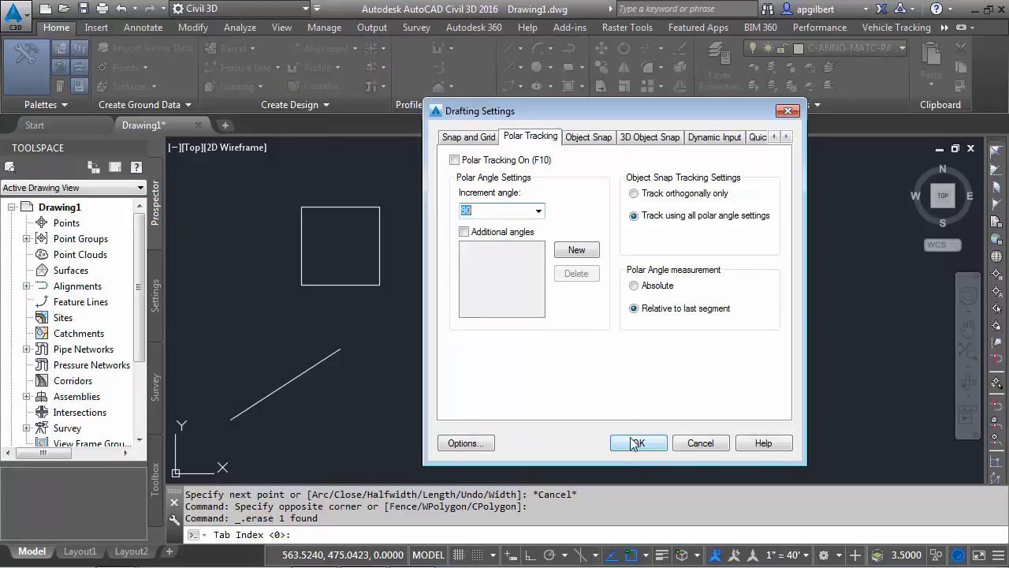
click(637, 443)
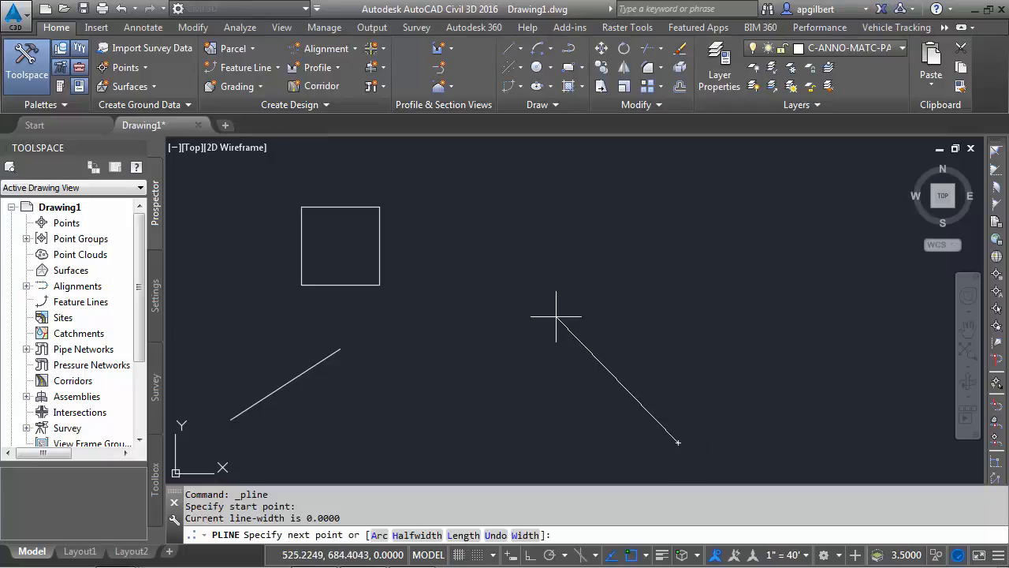
mouse_move(454, 291)
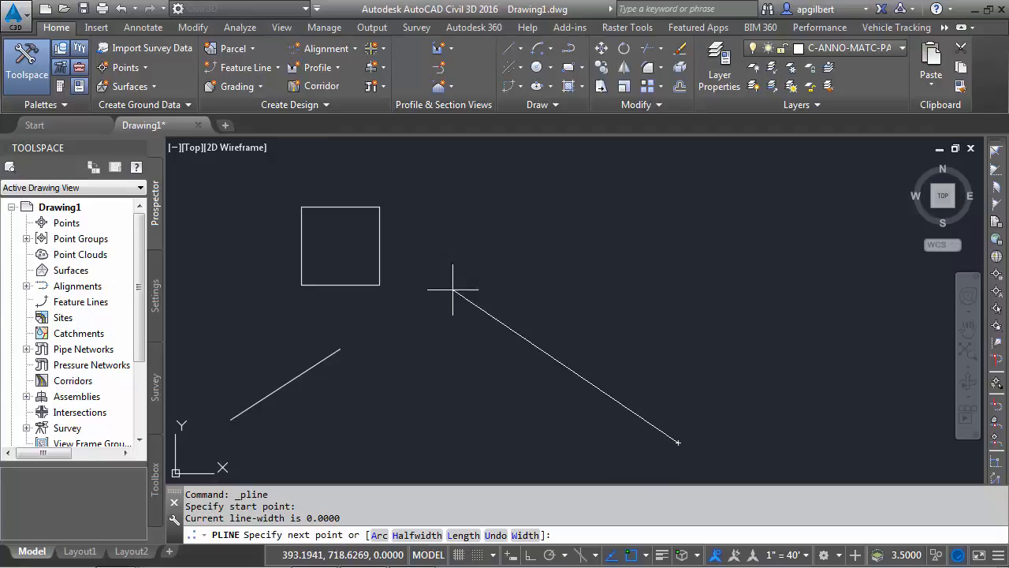
mouse_move(473, 308)
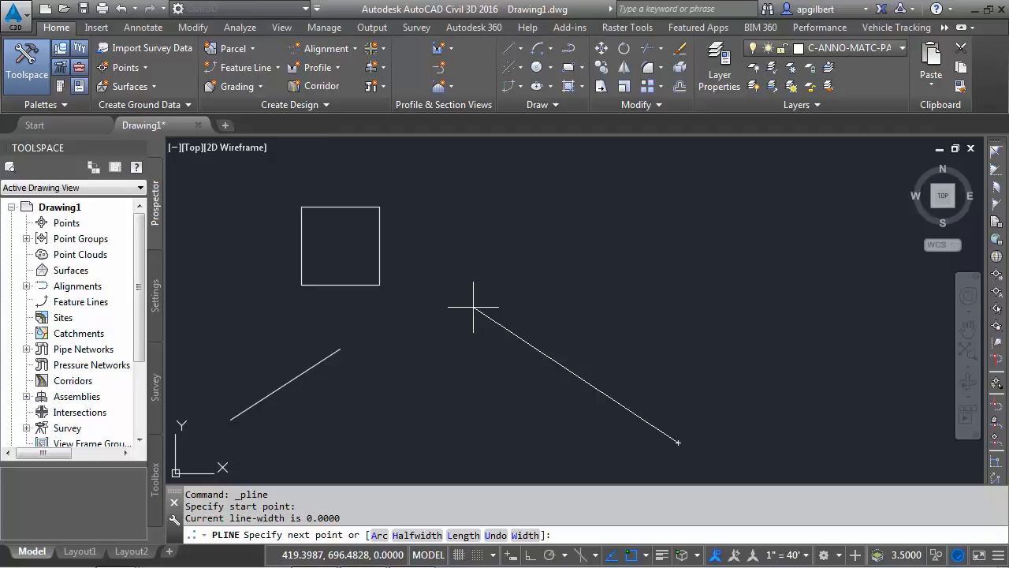
mouse_move(351, 368)
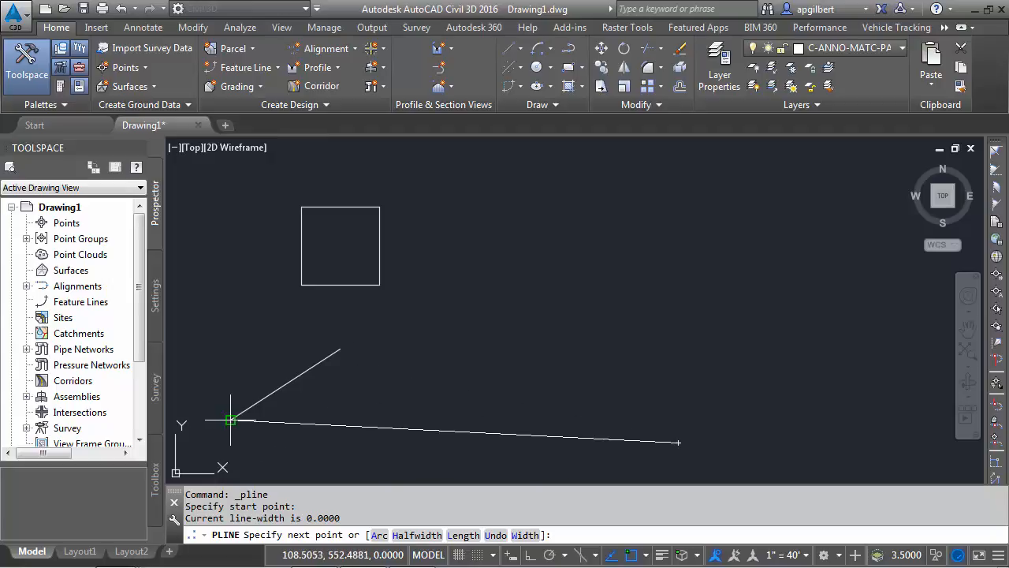
mouse_move(230, 419)
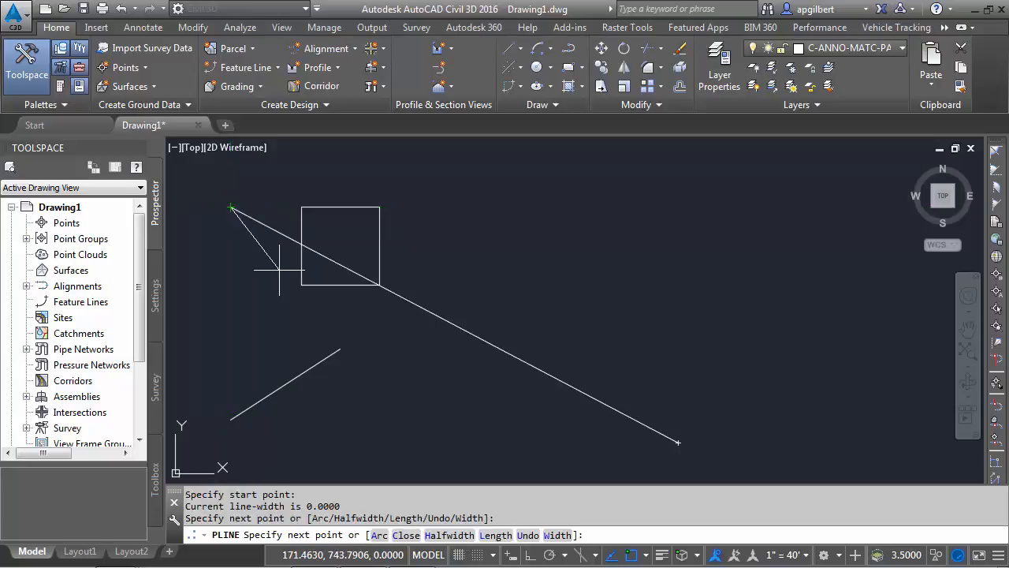
mouse_move(218, 271)
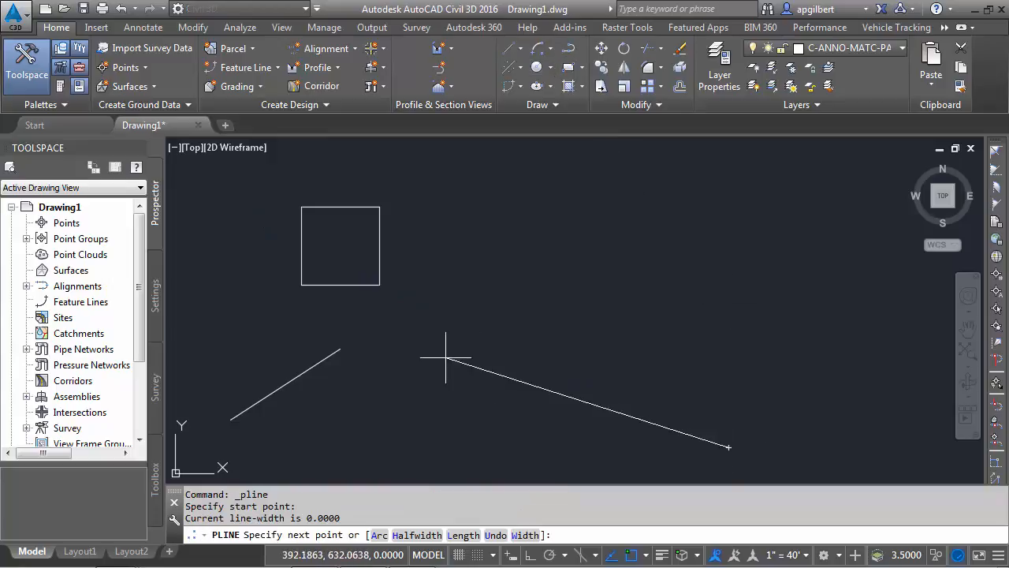
mouse_move(339, 348)
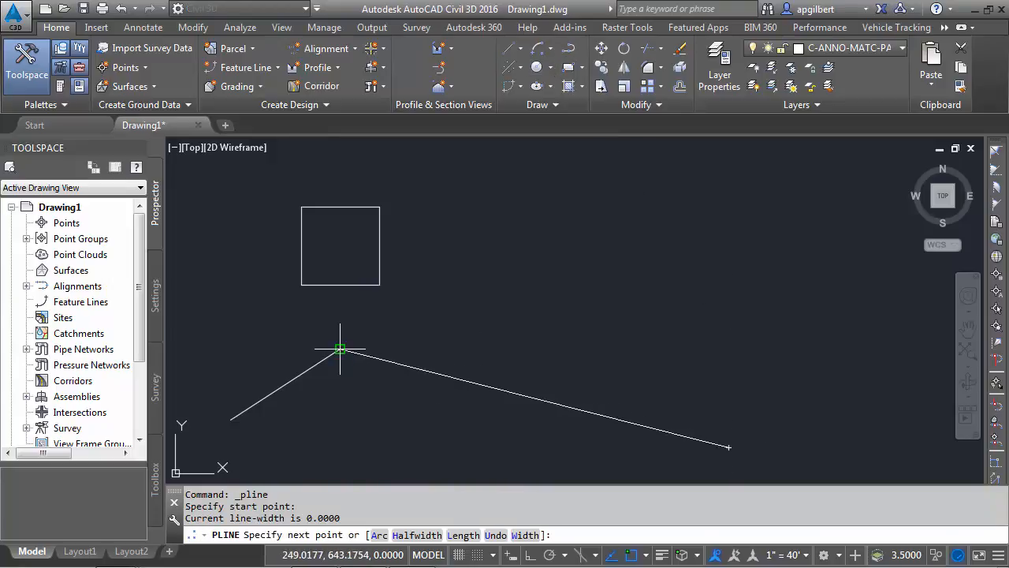
mouse_move(360, 318)
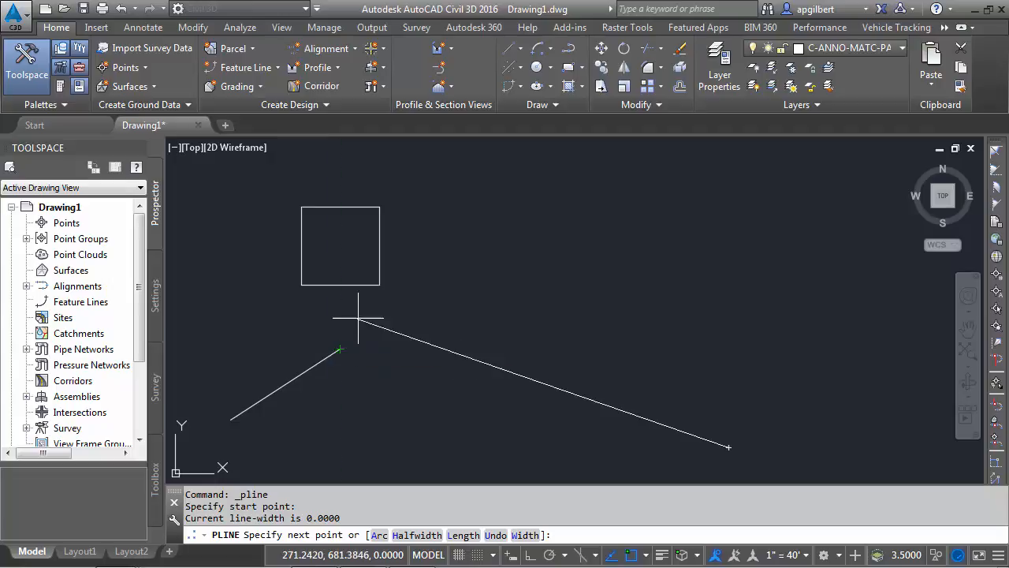
mouse_move(378, 285)
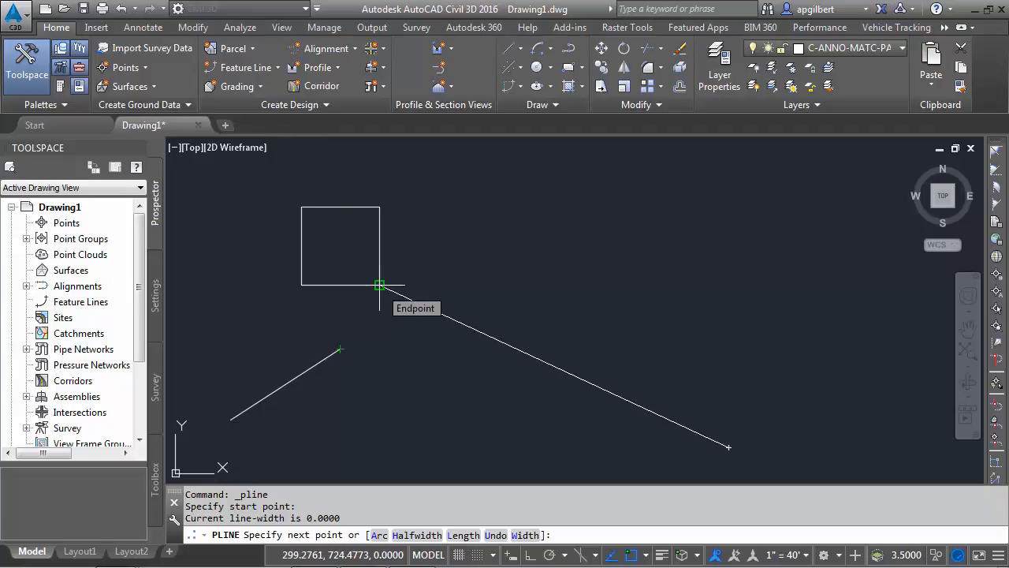
mouse_move(388, 350)
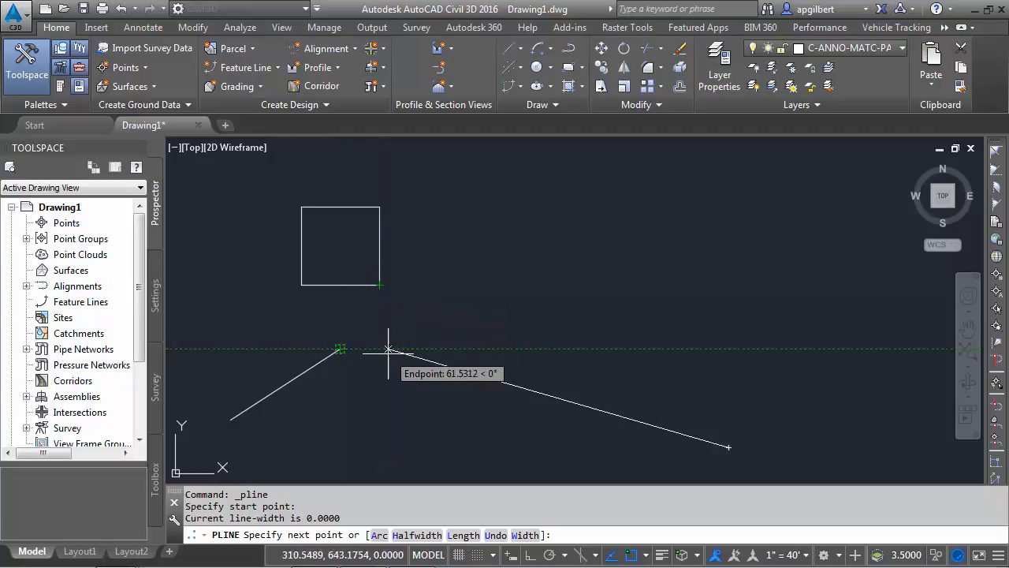
mouse_move(378, 350)
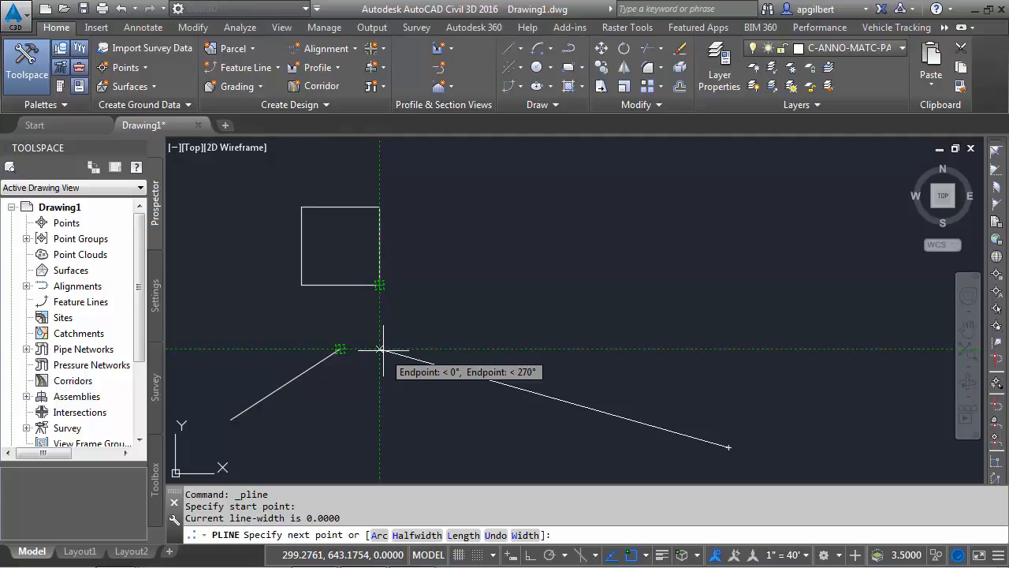
mouse_move(395, 374)
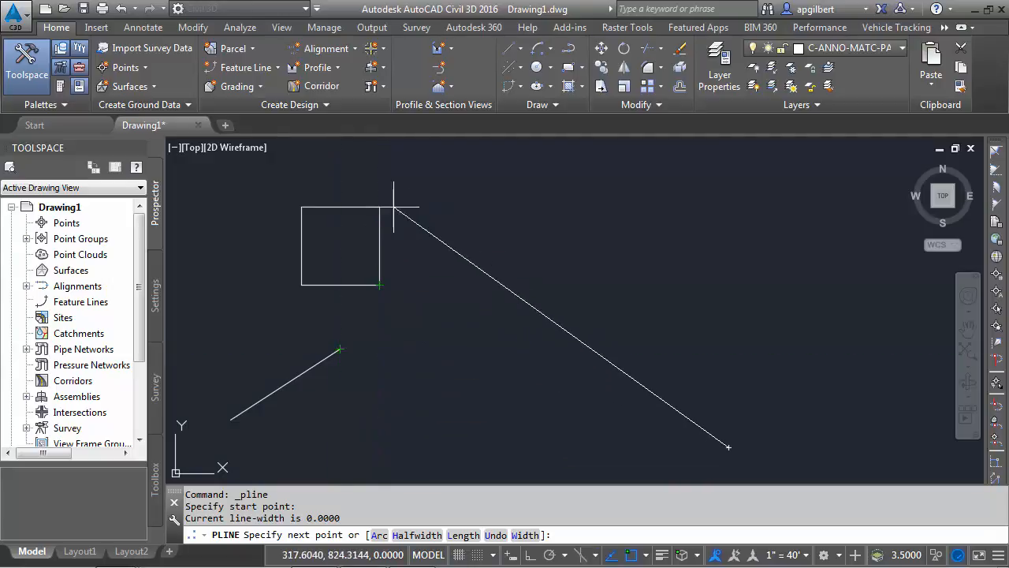
mouse_move(229, 208)
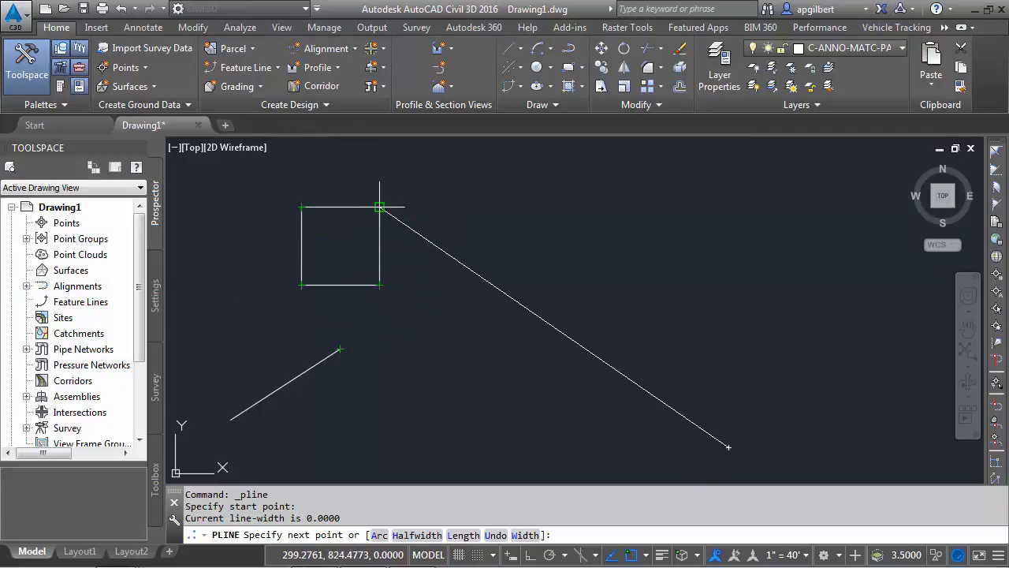
mouse_move(378, 375)
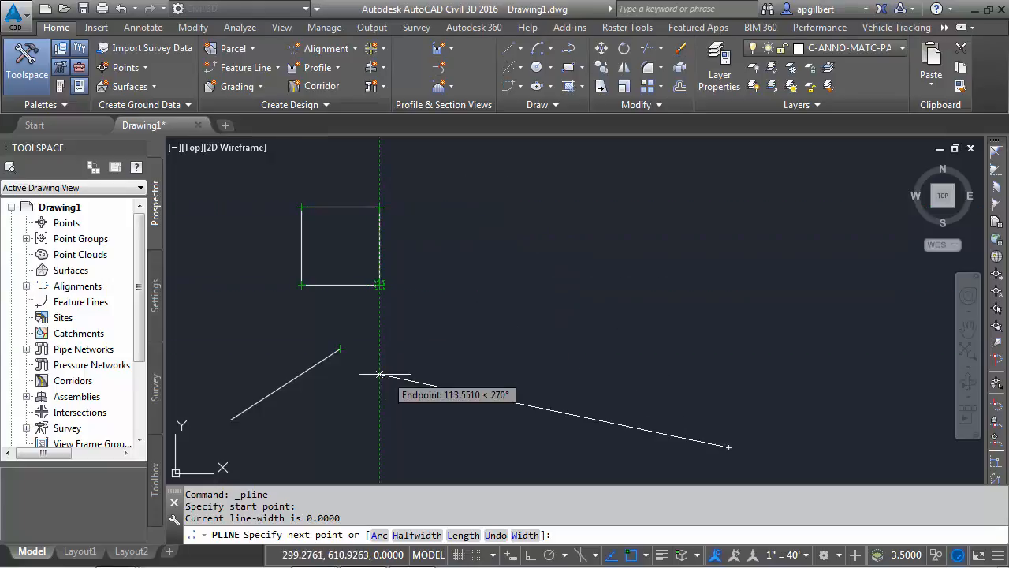
mouse_move(231, 419)
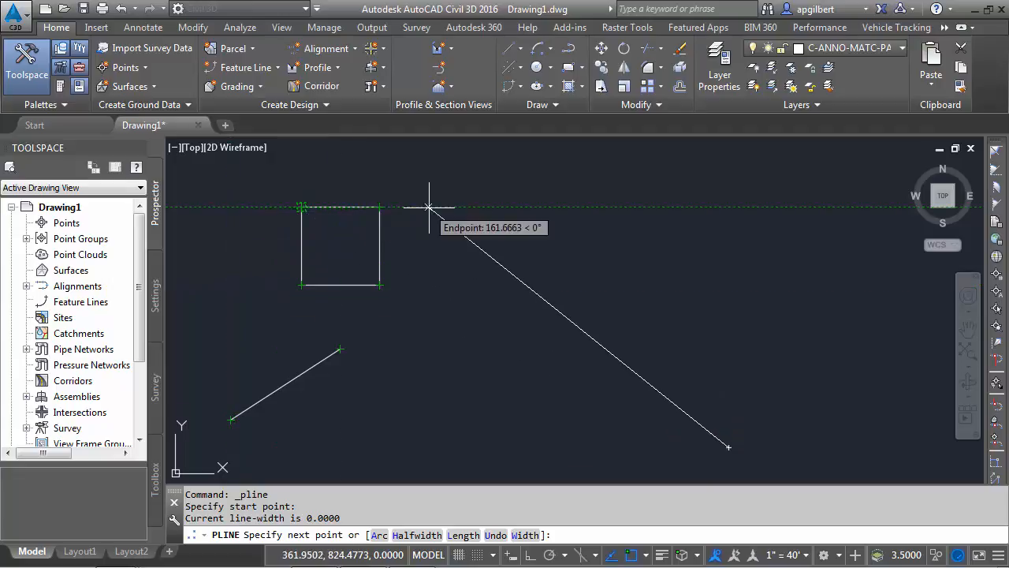
mouse_move(495, 349)
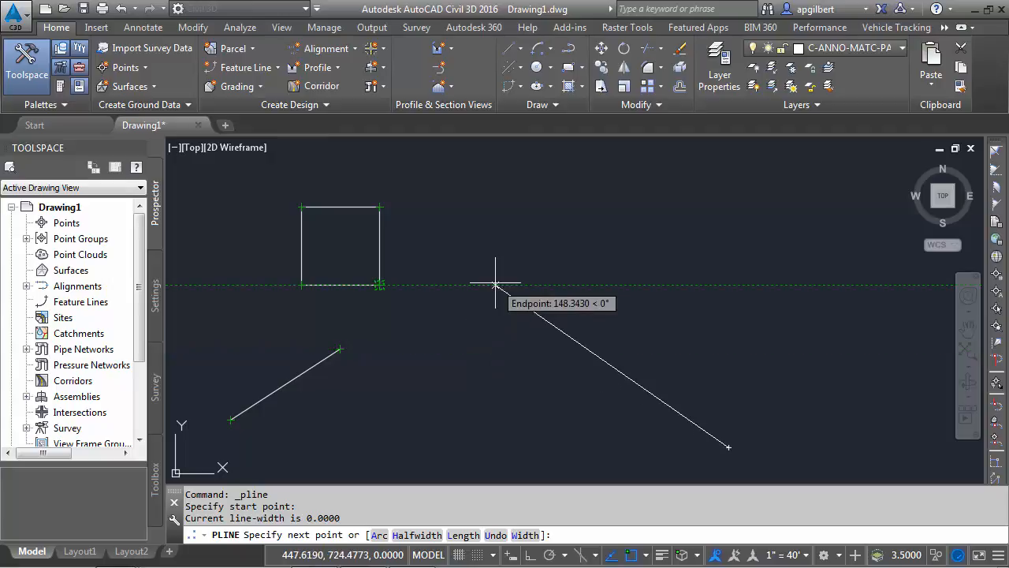
Cancel the unfinished polyline and show the preset polar angle increments from the status bar.
key(Escape)
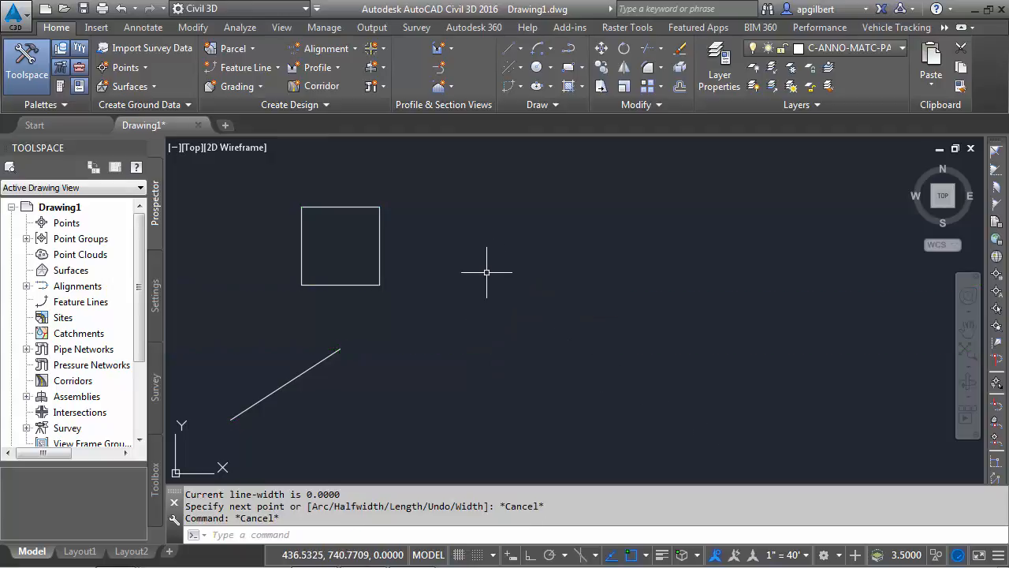
mouse_move(529, 356)
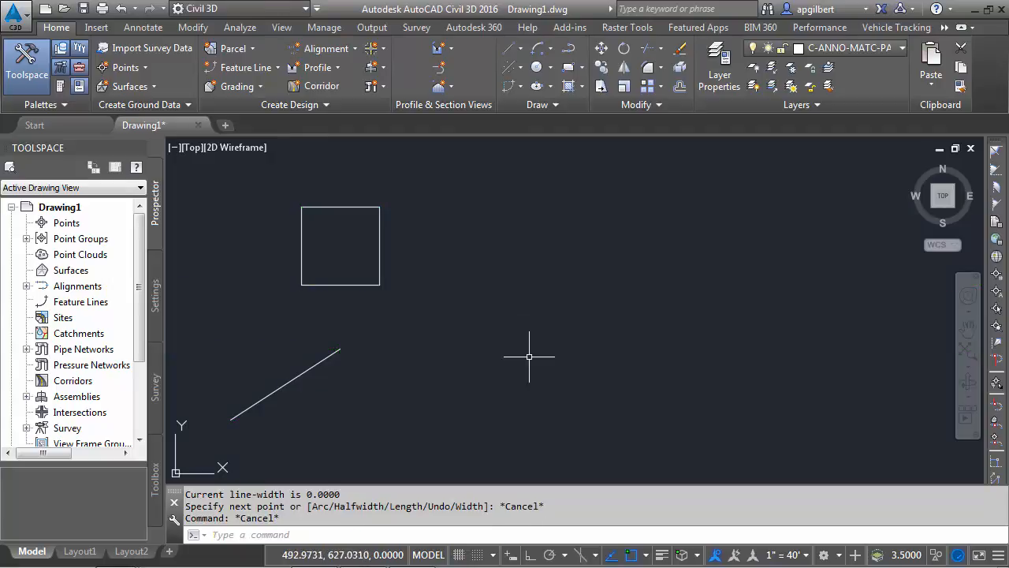
mouse_move(593, 478)
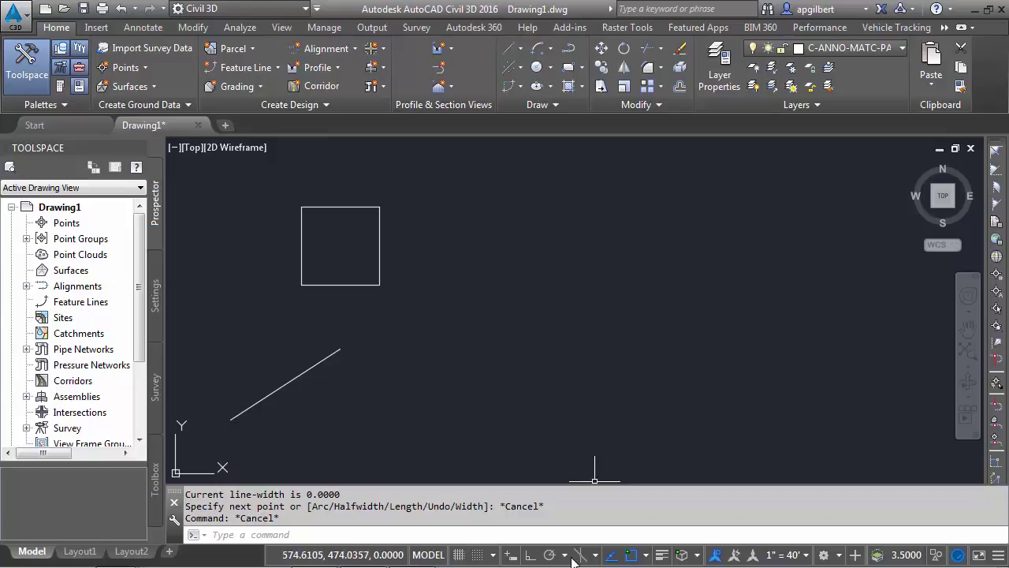
mouse_move(571, 562)
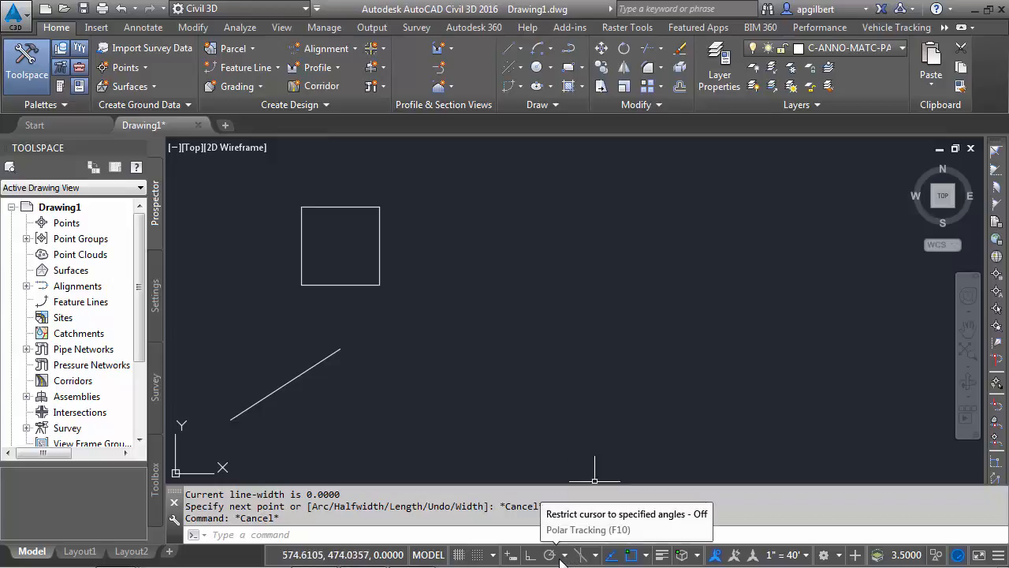
click(564, 555)
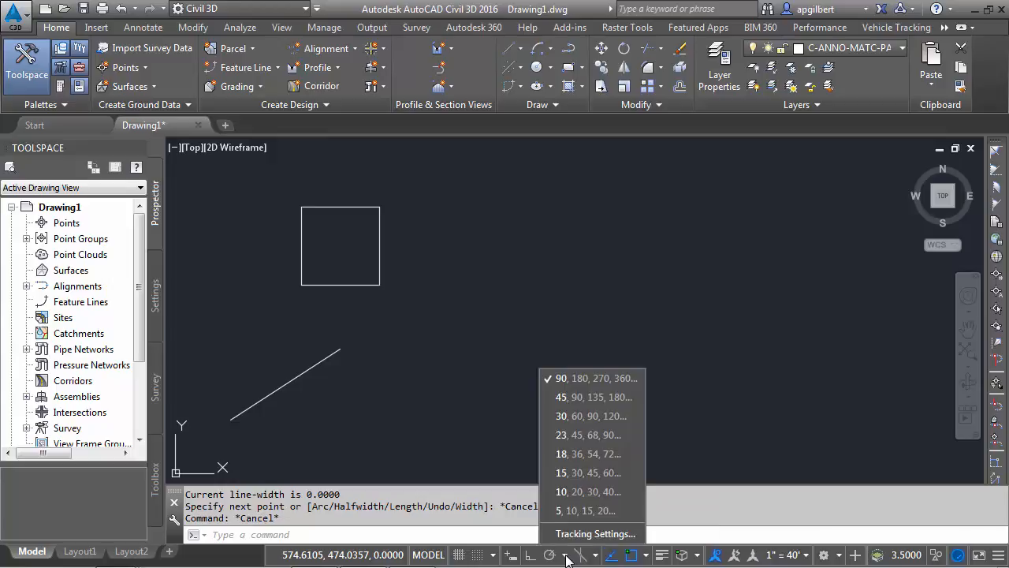
Turn polar tracking on with angles measured absolutely and apply the settings.
click(593, 533)
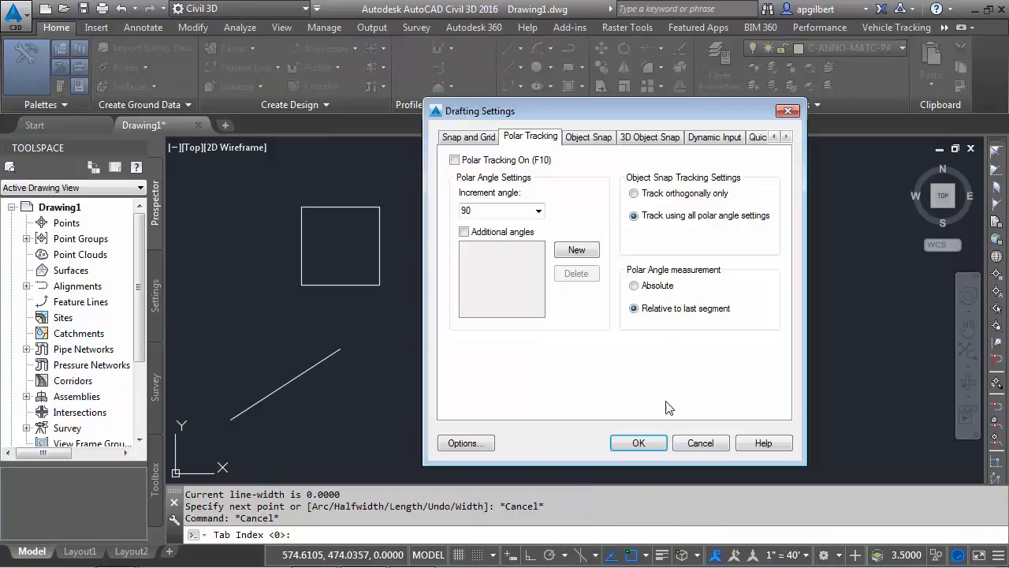
click(634, 286)
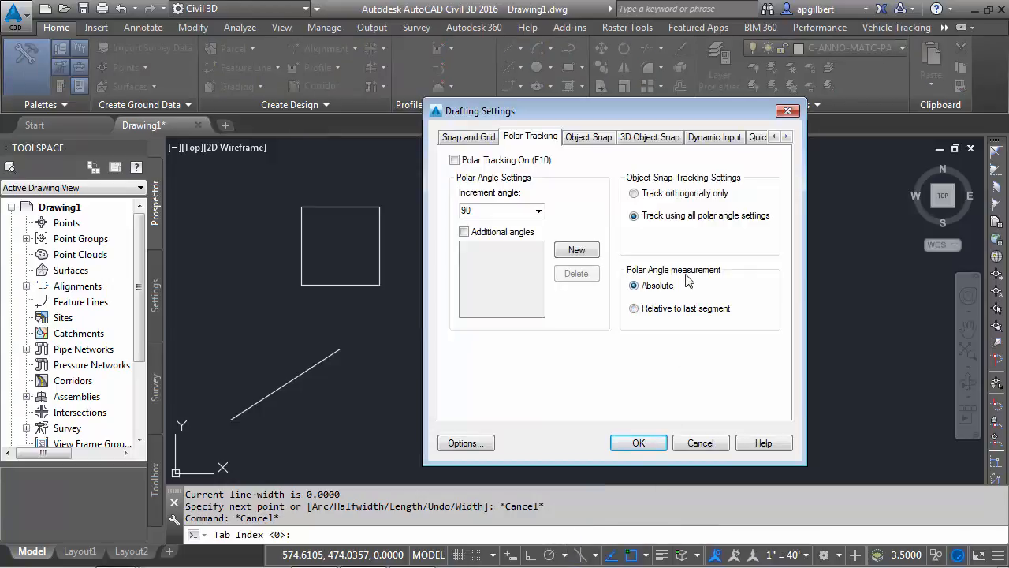
mouse_move(671, 288)
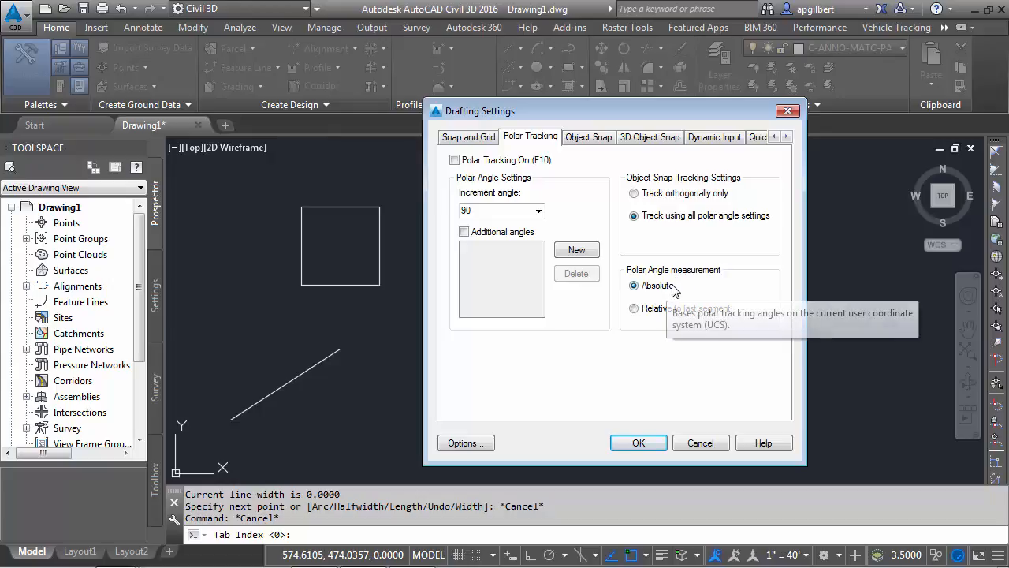
mouse_move(553, 210)
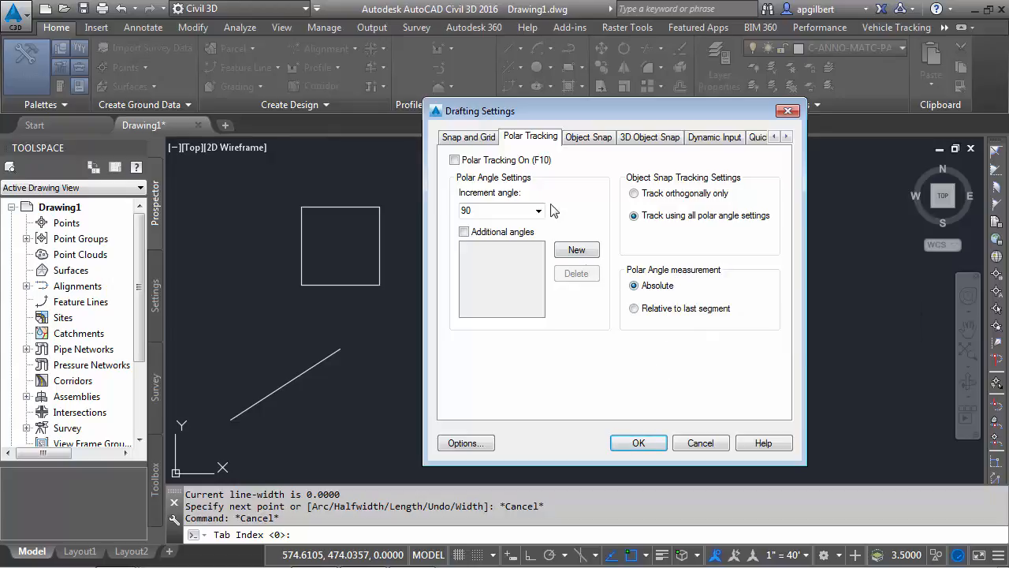
click(454, 159)
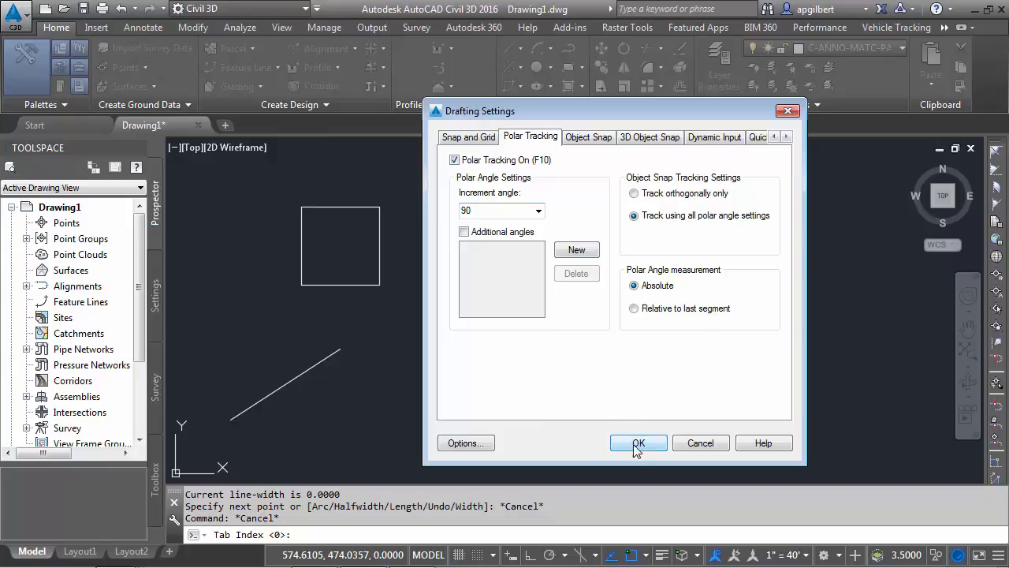
click(637, 441)
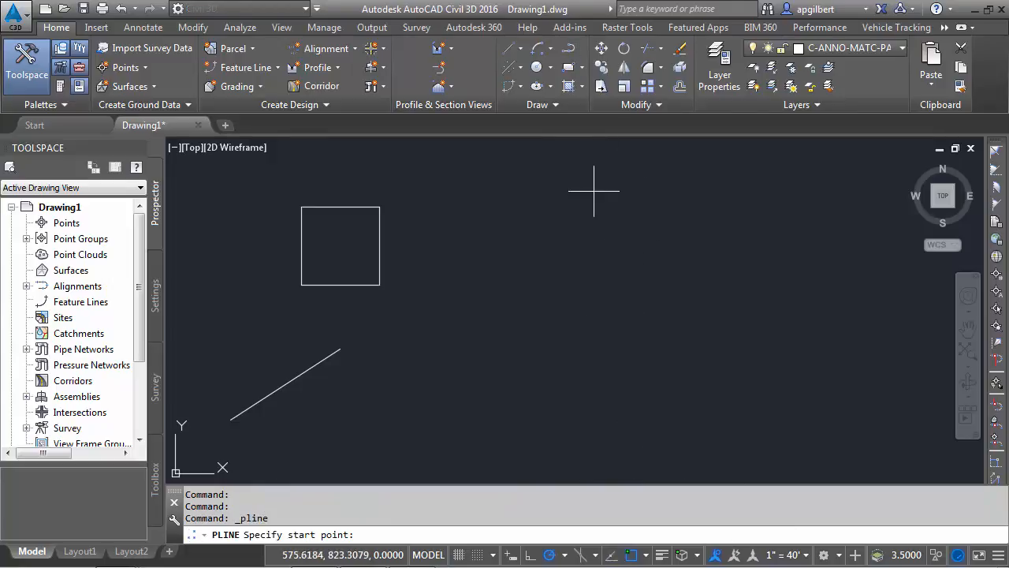
Draw a trial polyline from the lower right, cancel it, then choose relative-to-last-segment measurement.
click(634, 433)
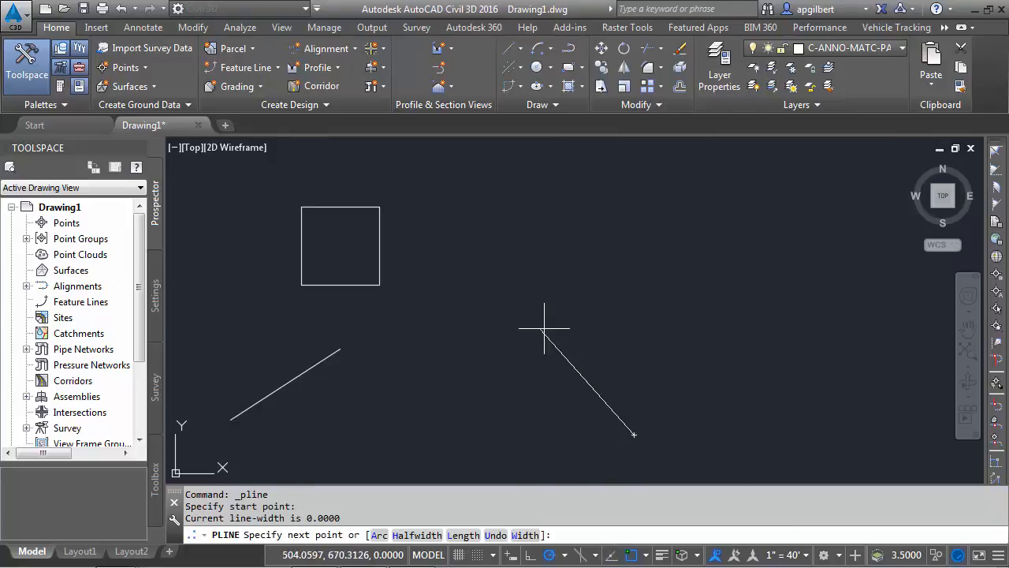
mouse_move(586, 328)
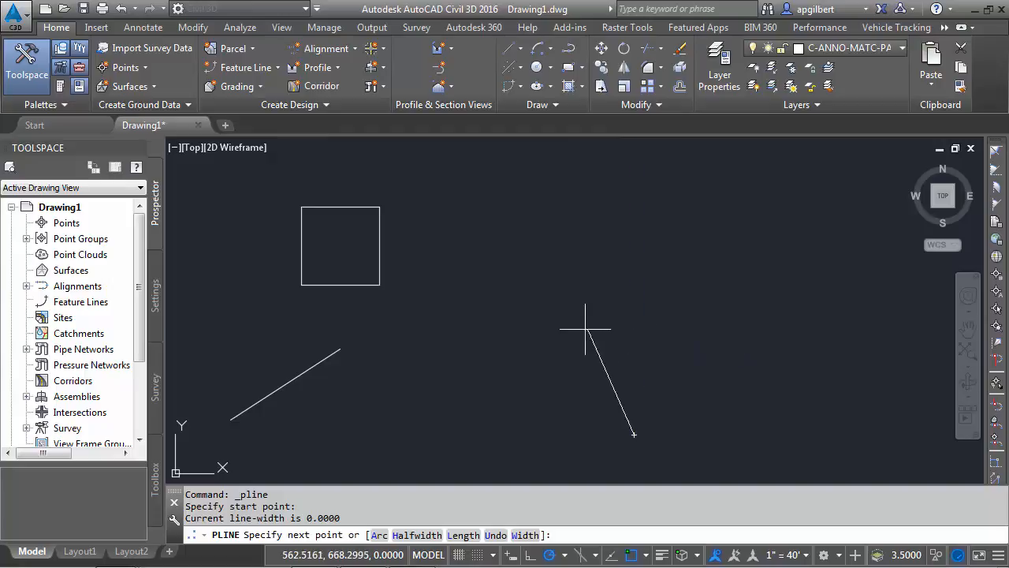
mouse_move(606, 324)
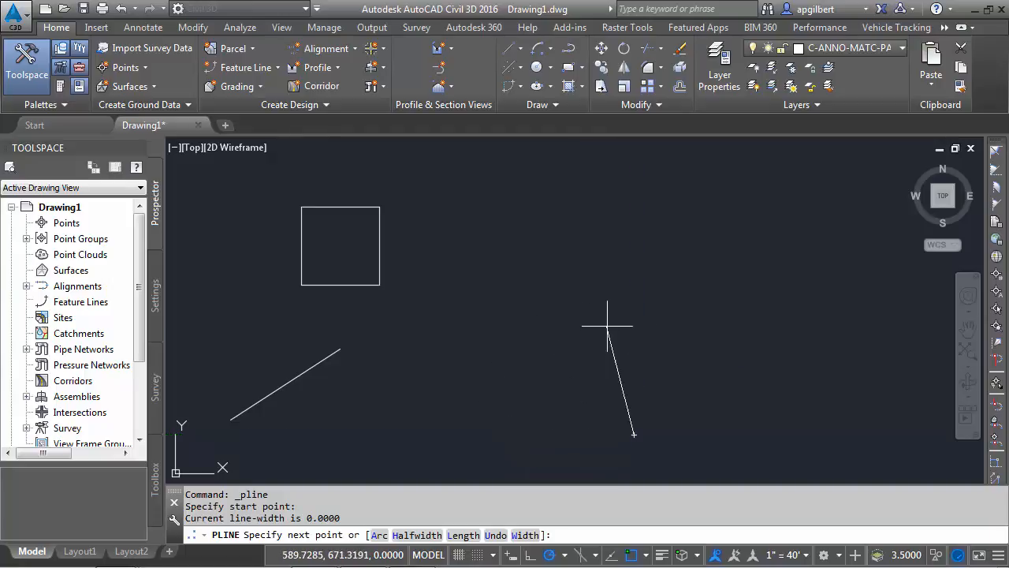
mouse_move(870, 435)
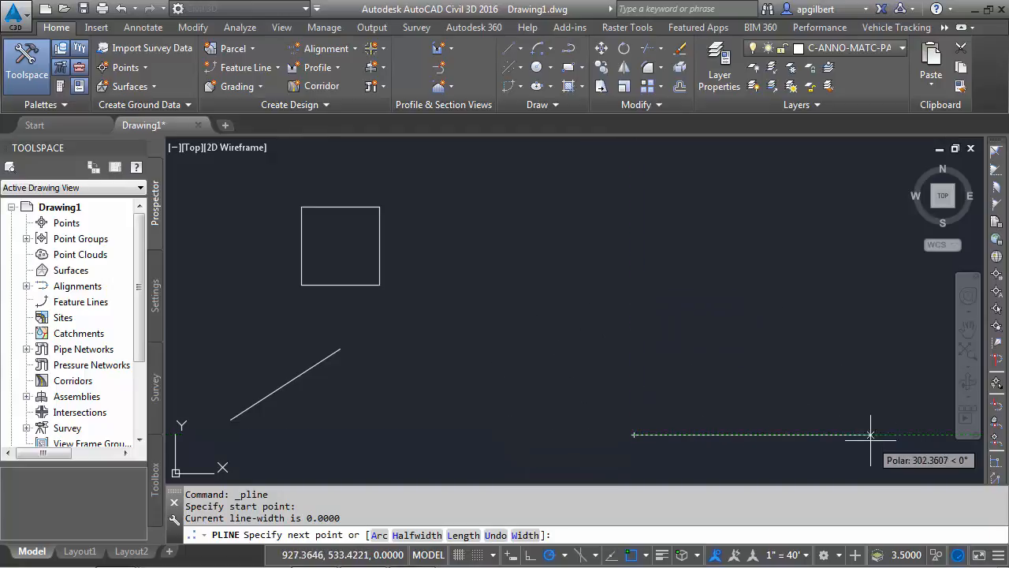
click(634, 434)
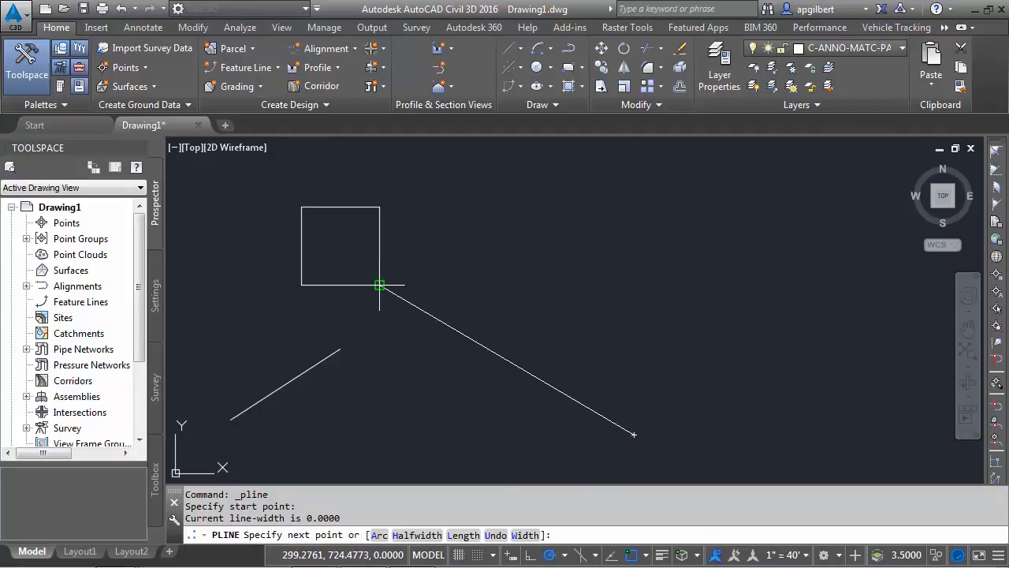
mouse_move(382, 209)
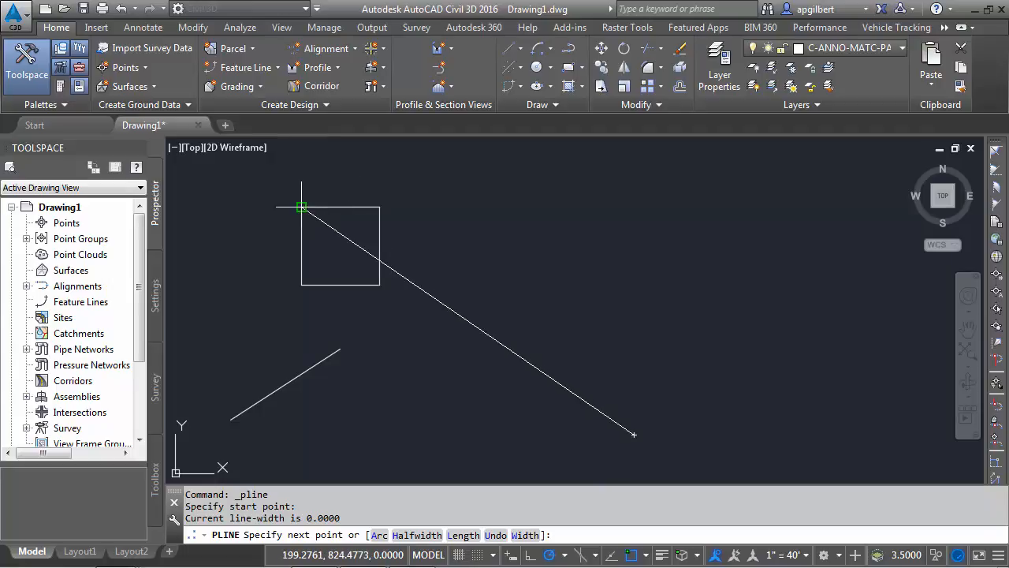
mouse_move(302, 285)
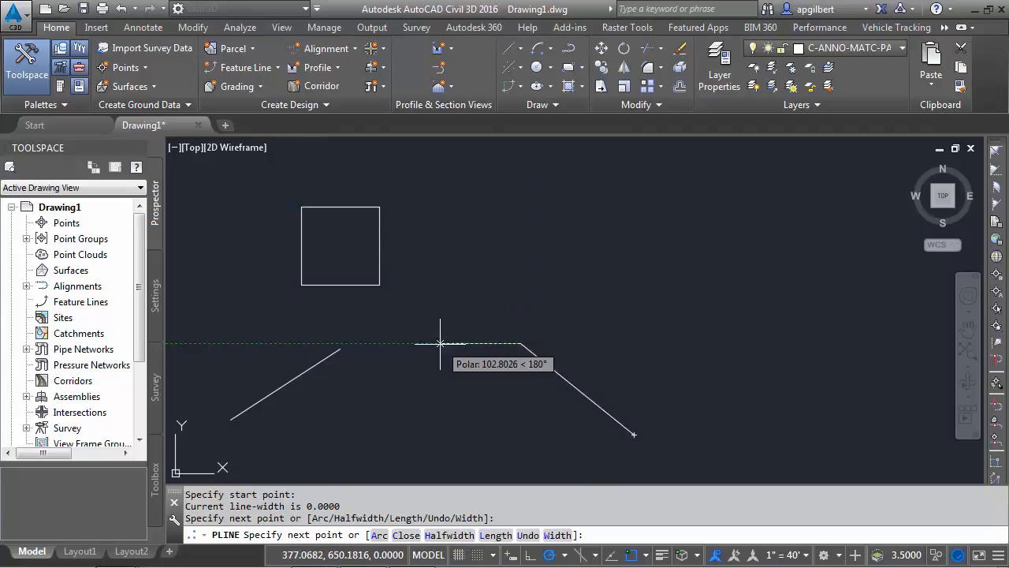
mouse_move(610, 342)
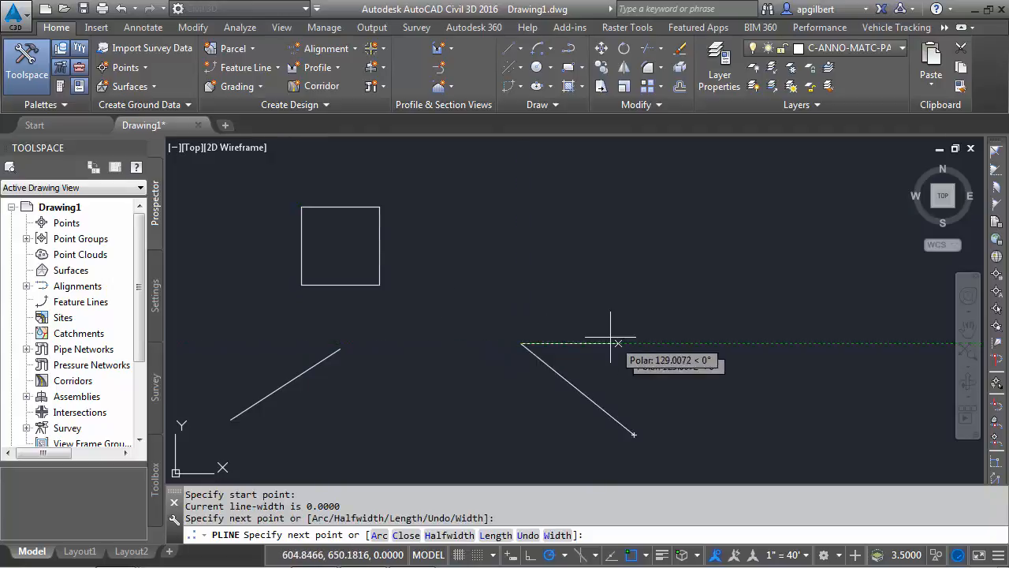
mouse_move(427, 344)
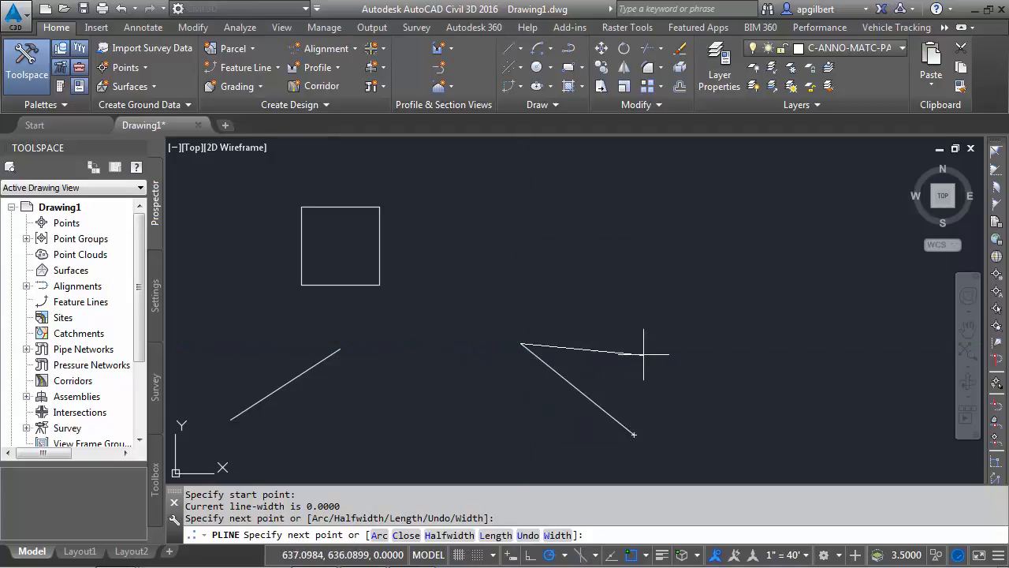
mouse_move(519, 262)
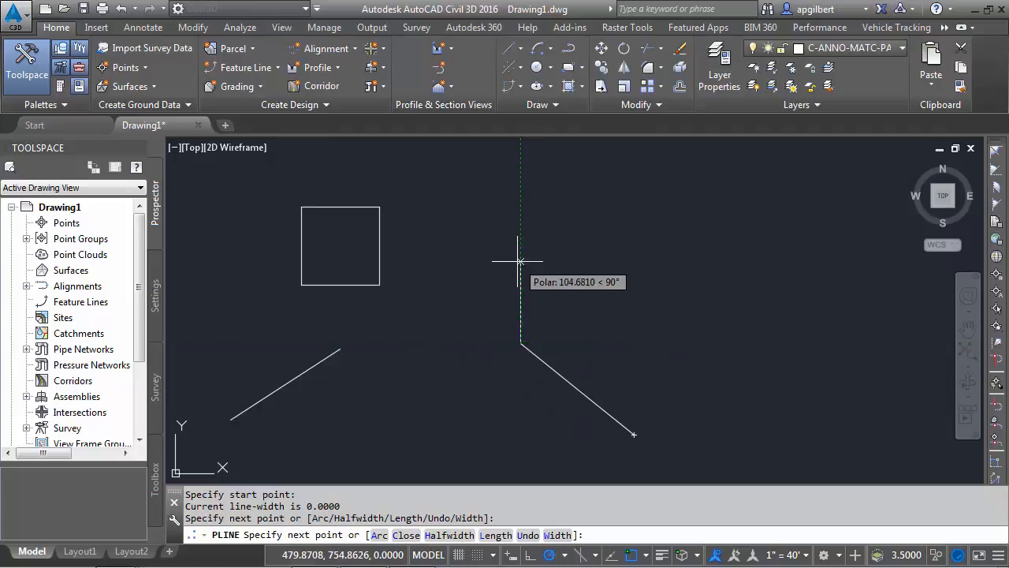
key(Escape)
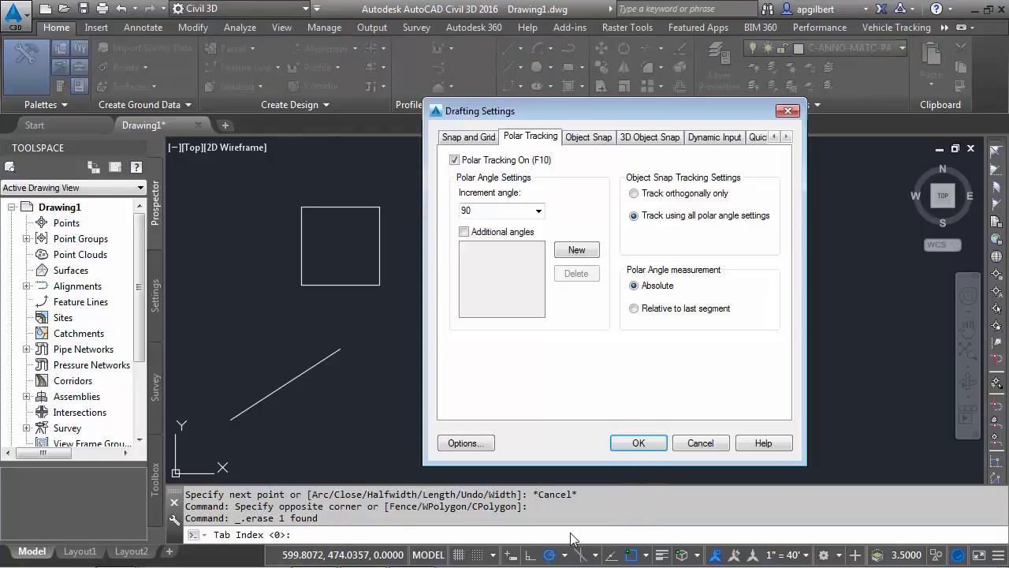
click(630, 308)
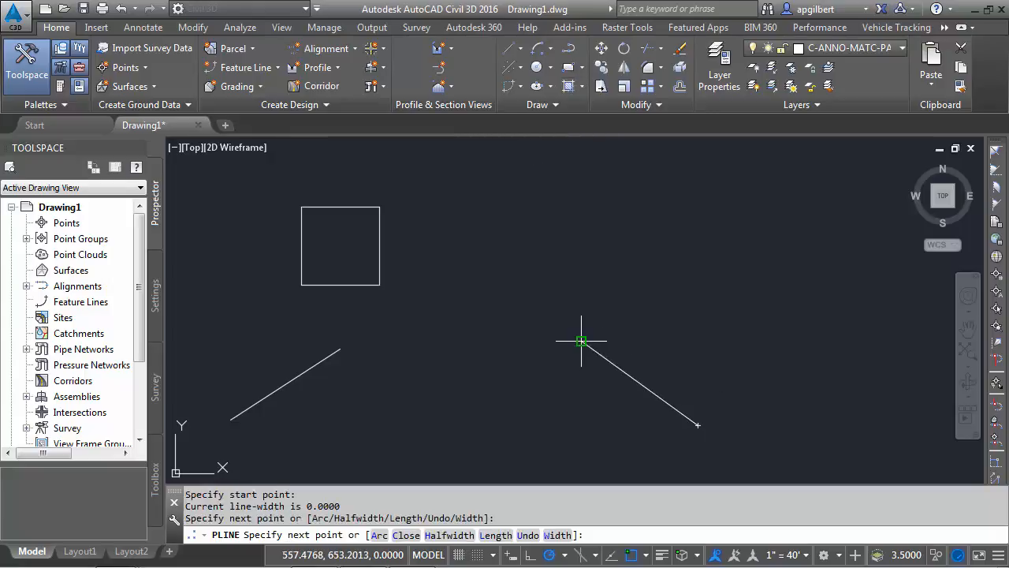
mouse_move(531, 401)
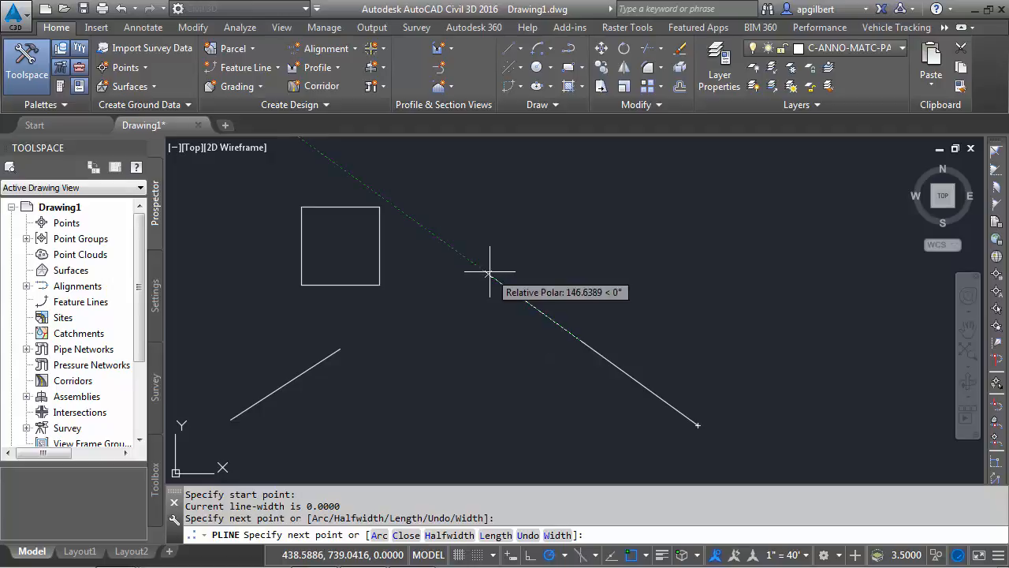
mouse_move(448, 251)
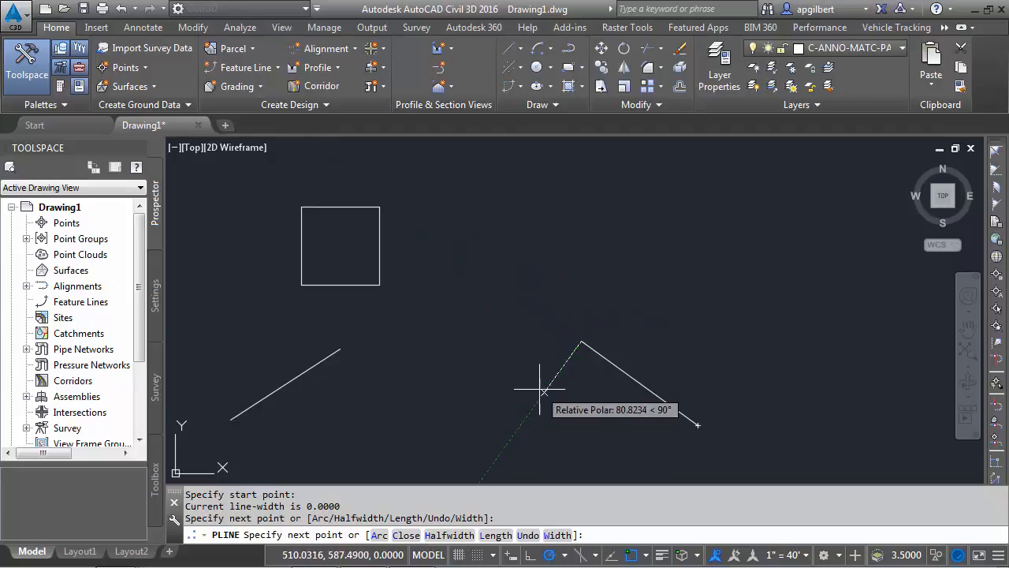
mouse_move(520, 429)
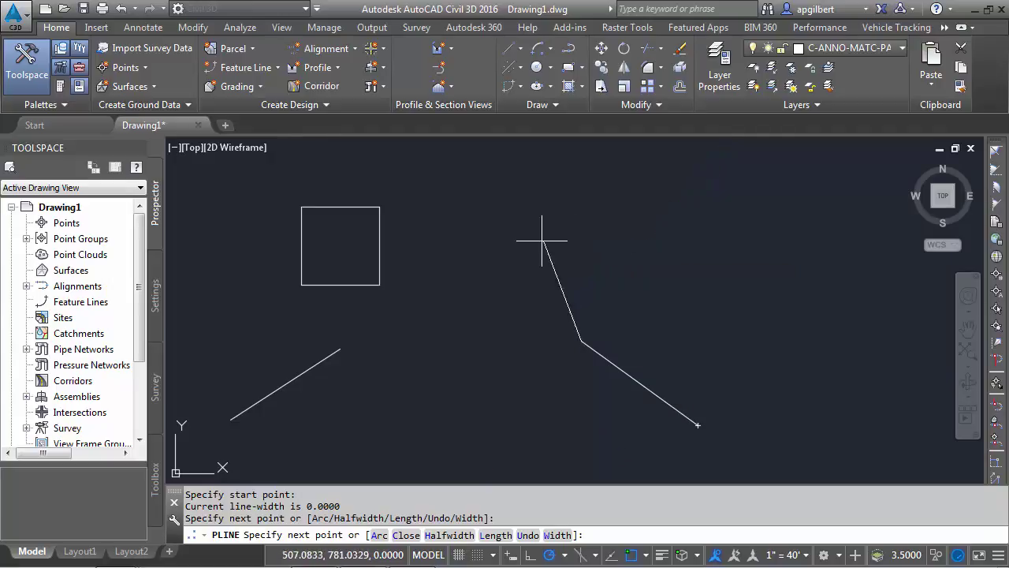
mouse_move(488, 271)
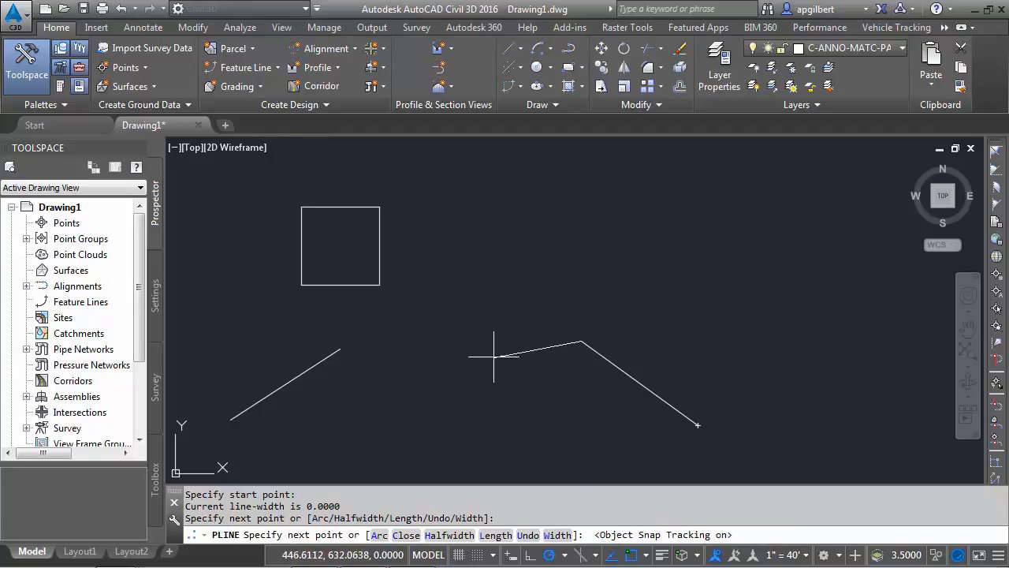
mouse_move(534, 306)
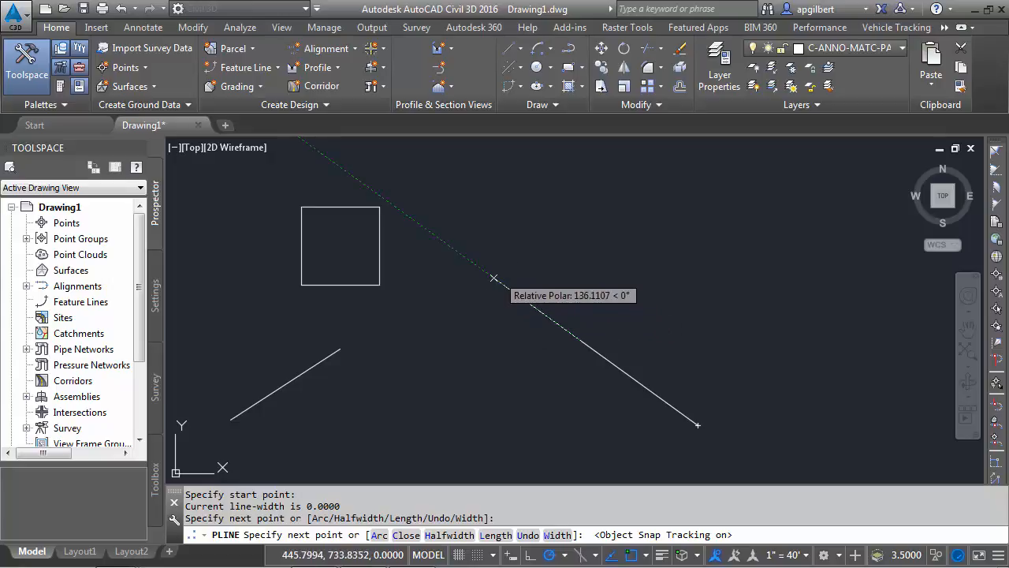
mouse_move(456, 249)
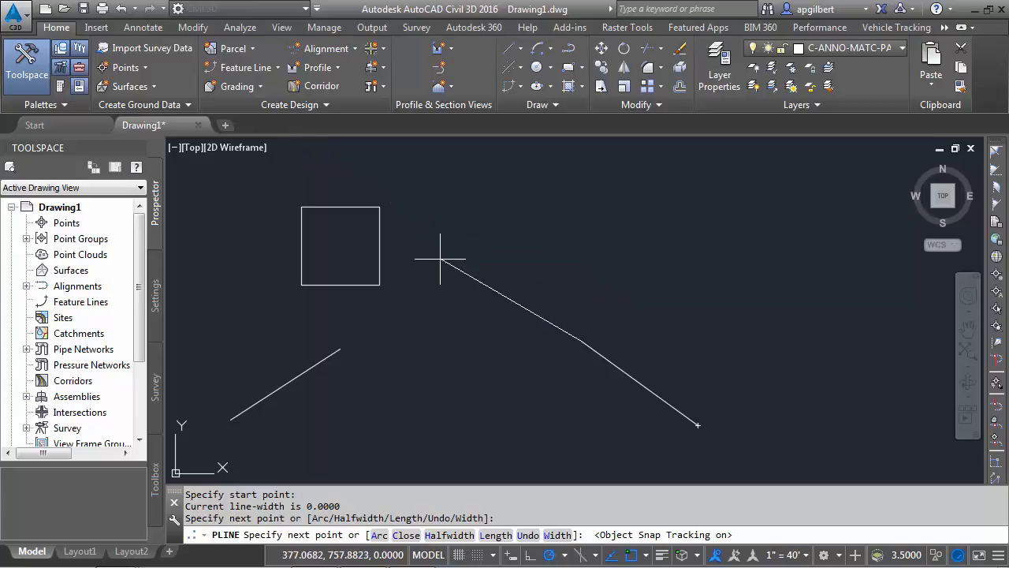
mouse_move(379, 208)
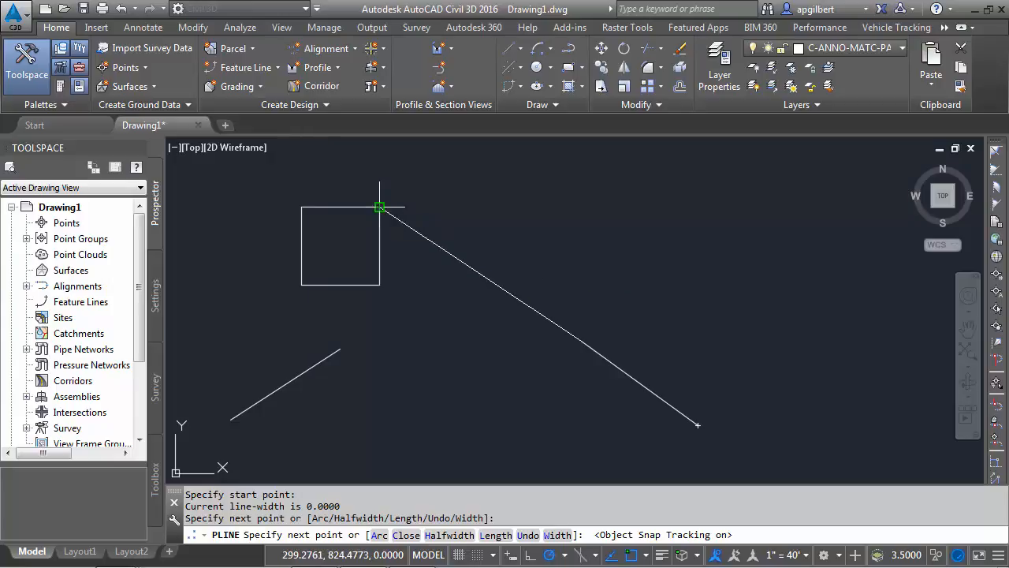